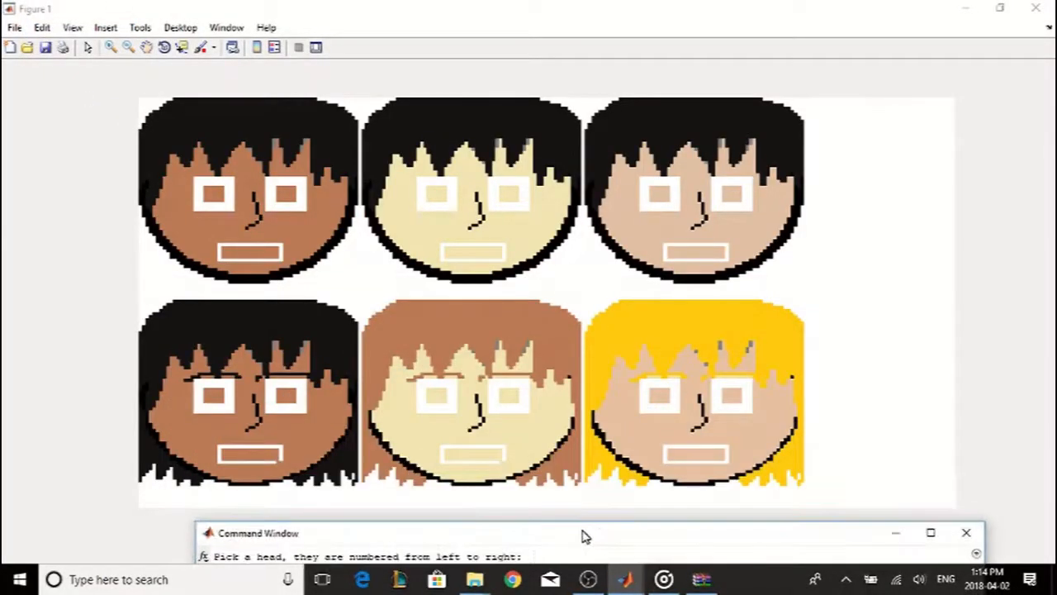
- Choose head 2 for the character and submit it to reach the eye selection
text(2)
text(5)
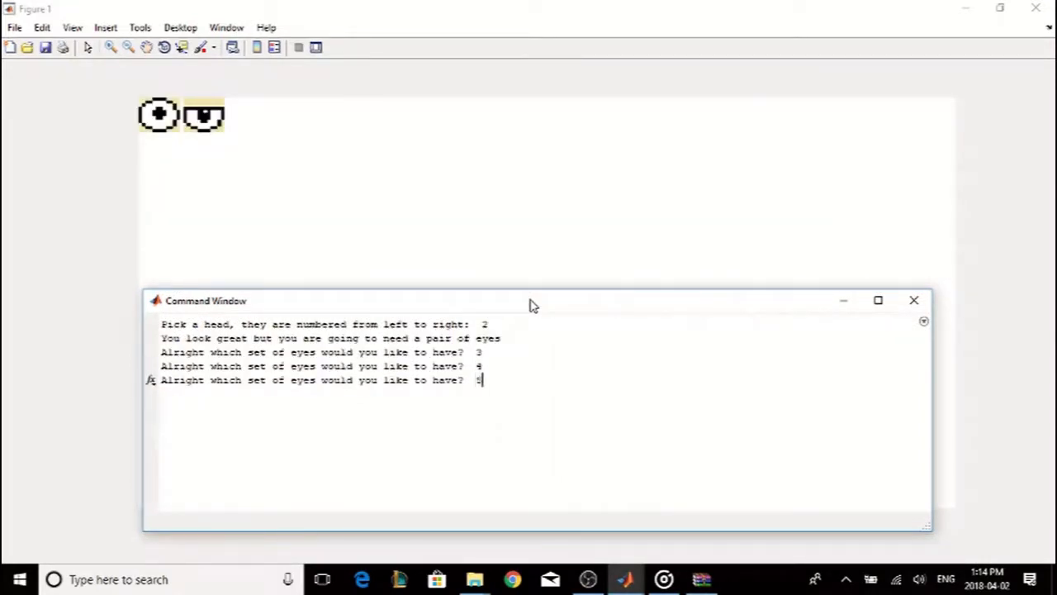
key(enter)
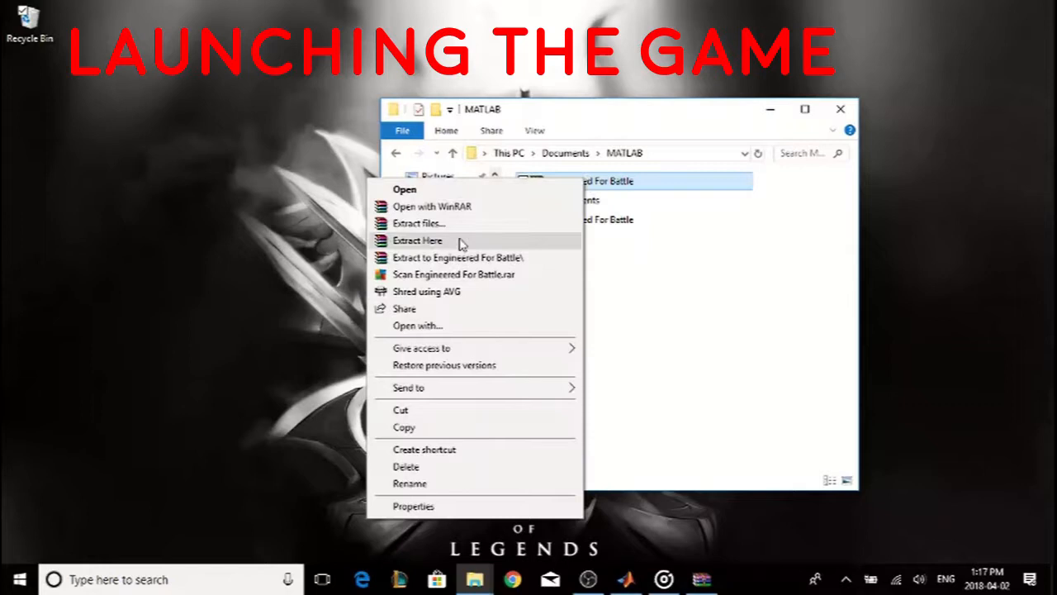
- Extract the game archive and go into the Engineered For Battle (v3) folder
click(417, 241)
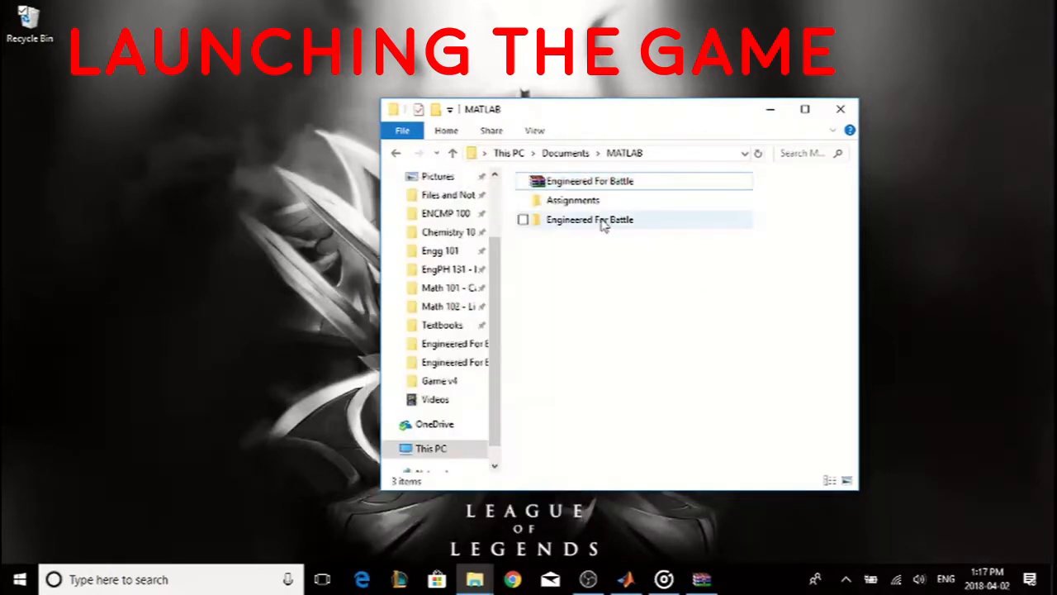
double_click(588, 218)
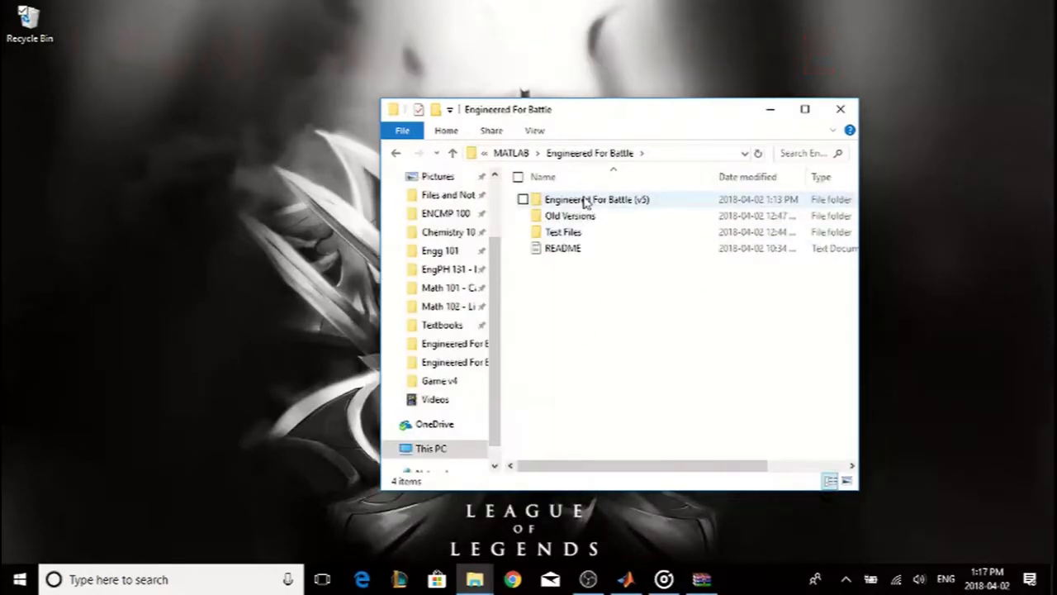
double_click(594, 198)
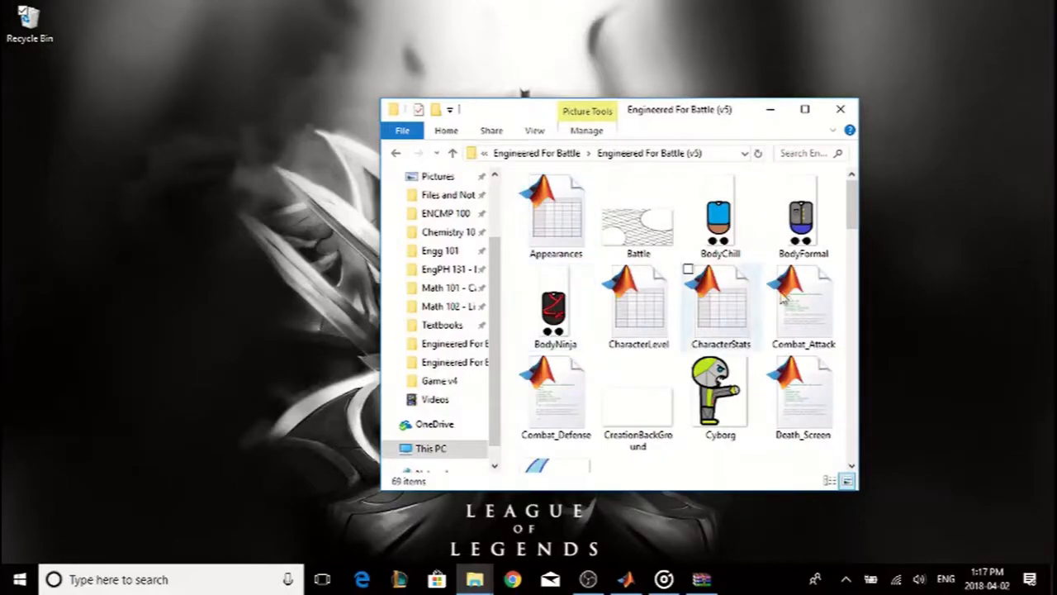
- Browse the version 3 scripts and images, then bring MATLAB back up
scroll(down, 3)
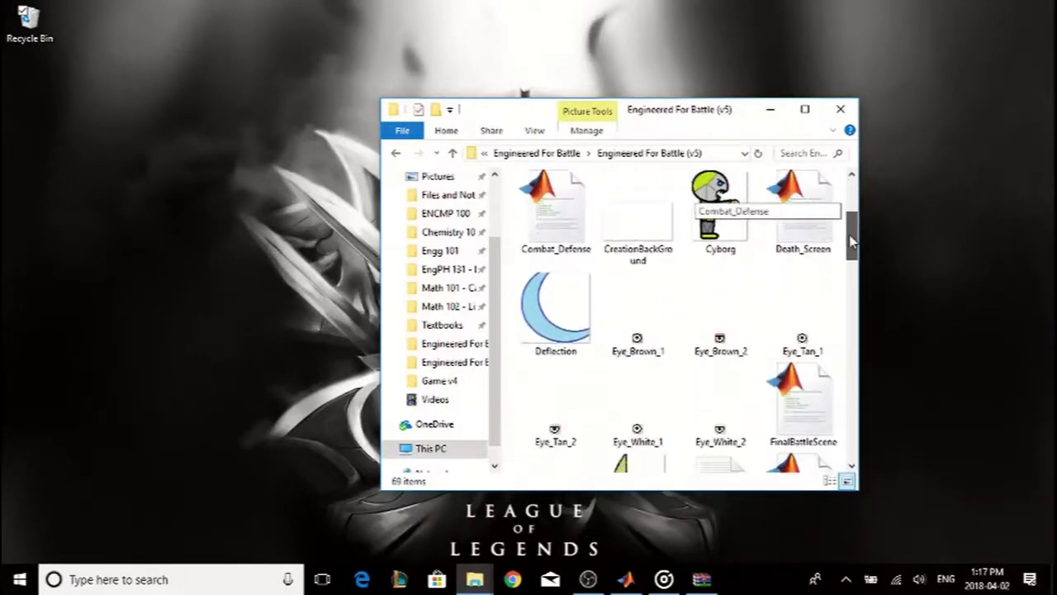
scroll(down, 3)
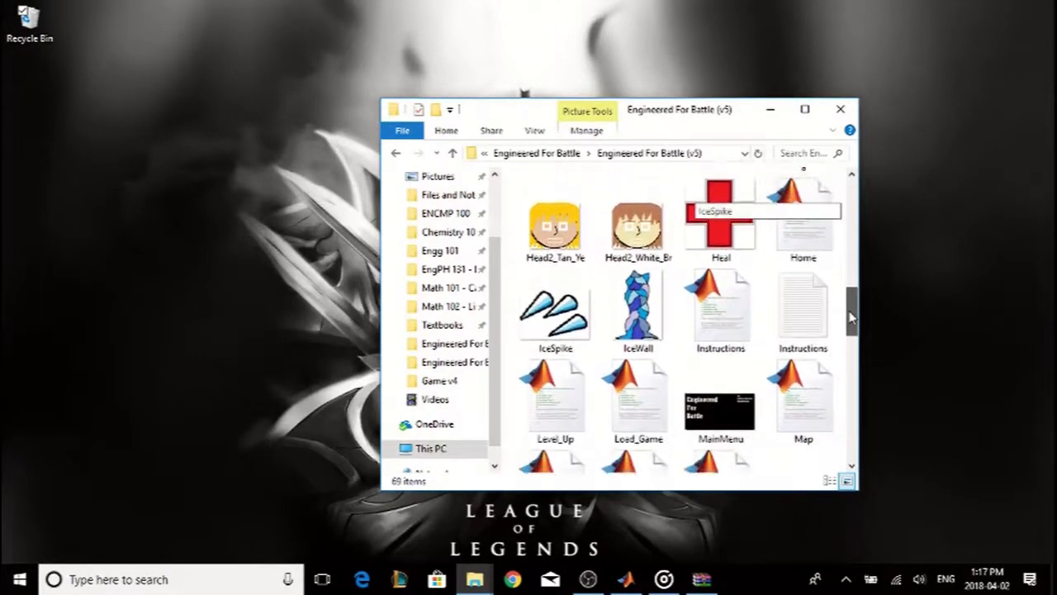
click(624, 578)
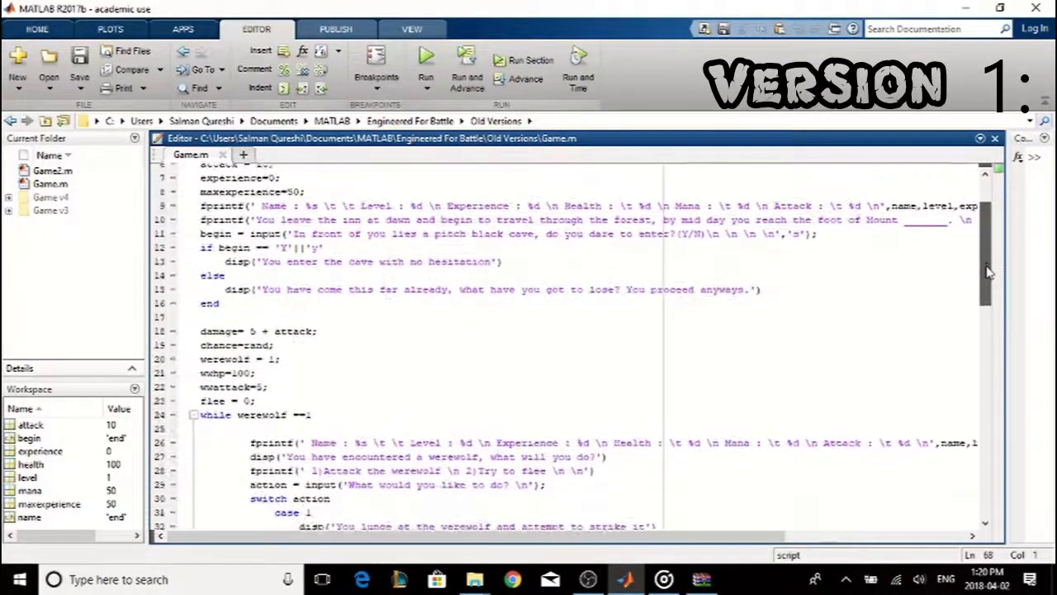
- Run Game.m for version 1 and answer the name prompt with 'Coo'
scroll(down, 3)
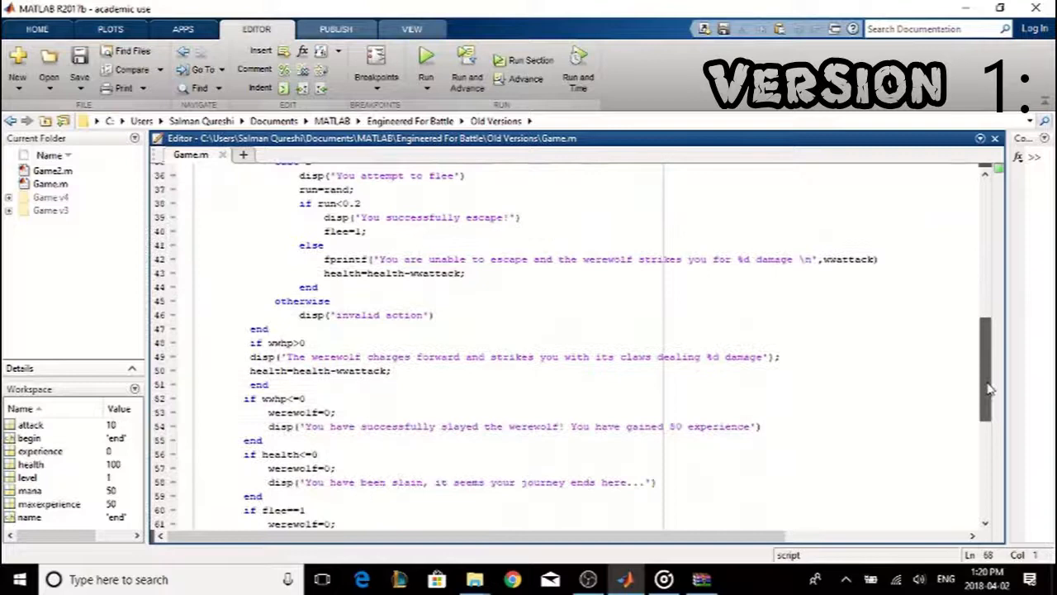
scroll(down, 3)
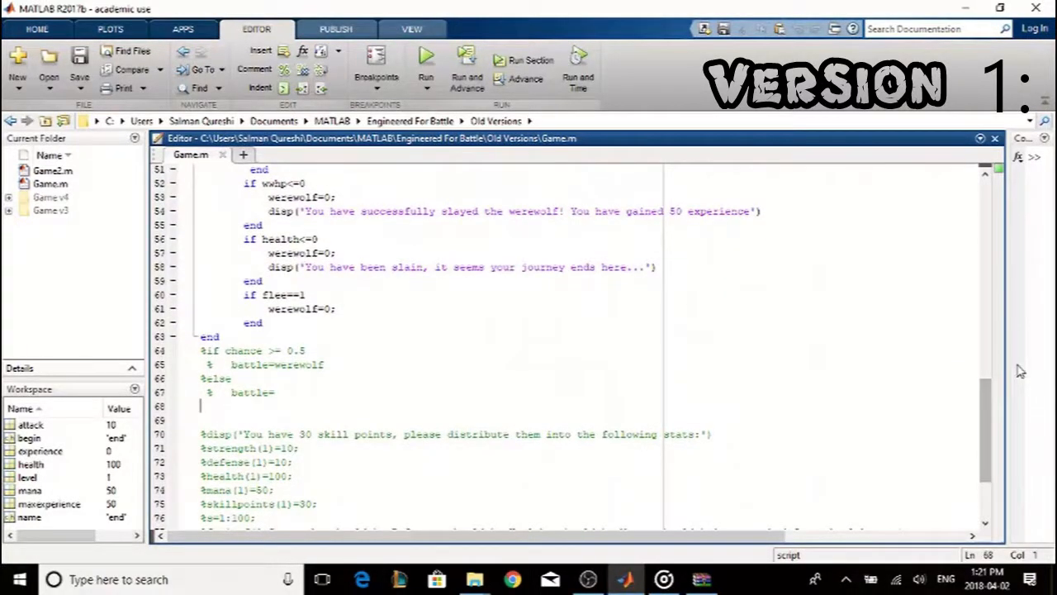
click(426, 56)
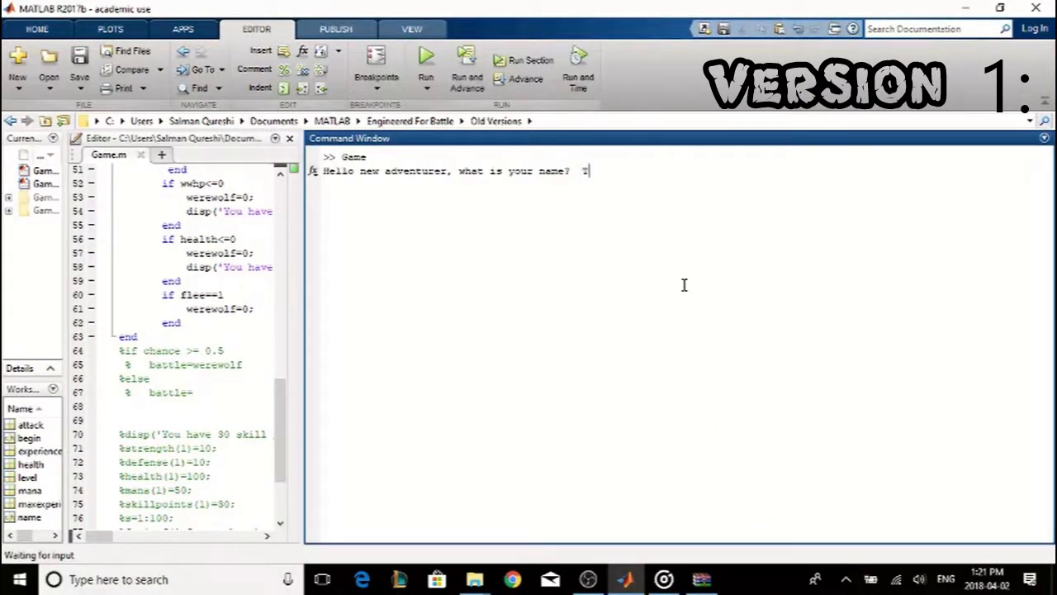
text(Coo)
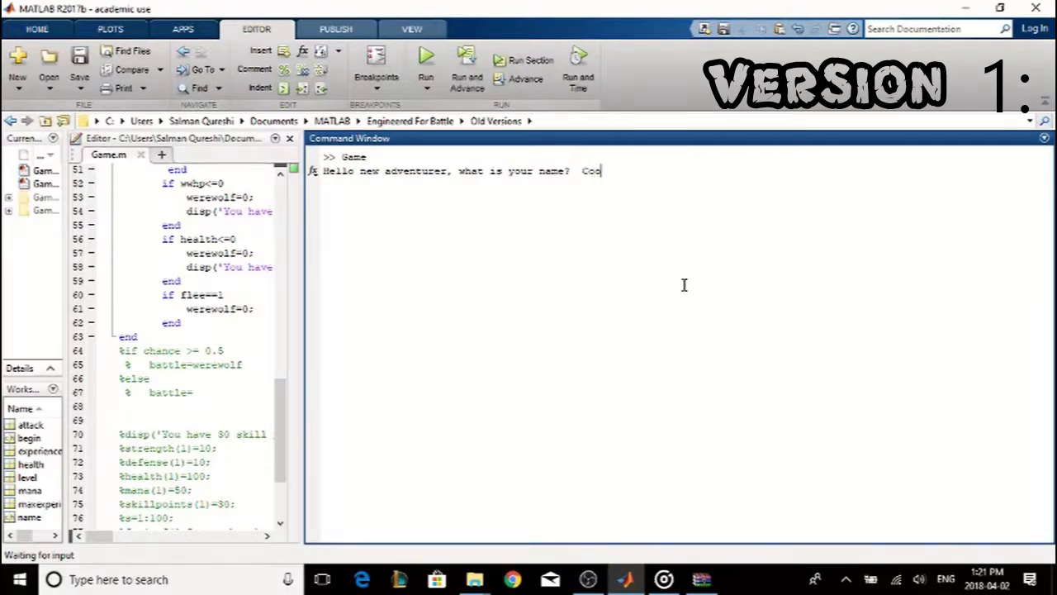
key(enter)
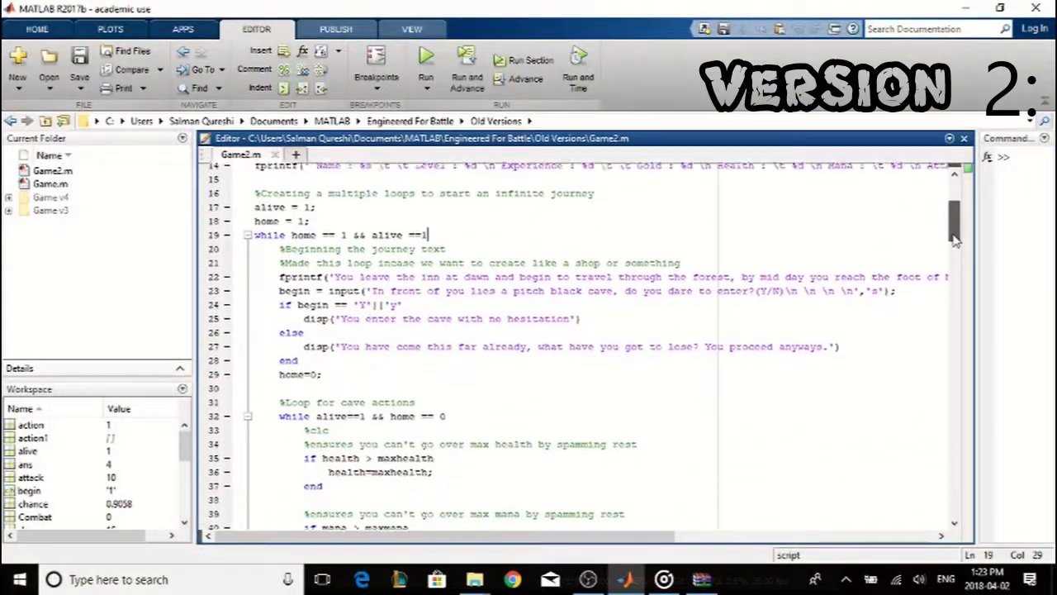
- Run Game2.m and name the adventurer Cool Guy
scroll(down, 3)
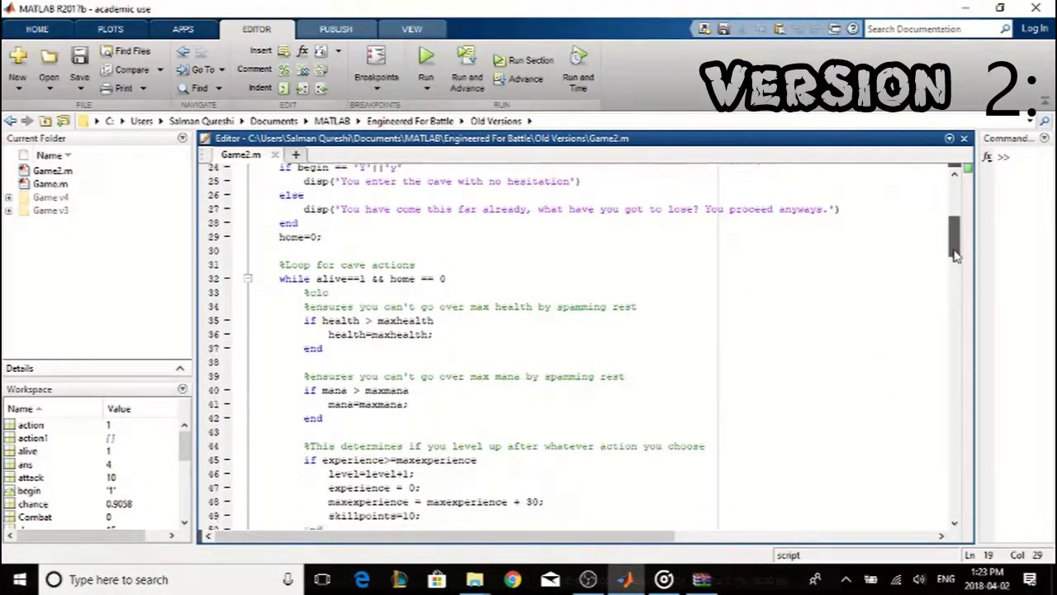
scroll(down, 3)
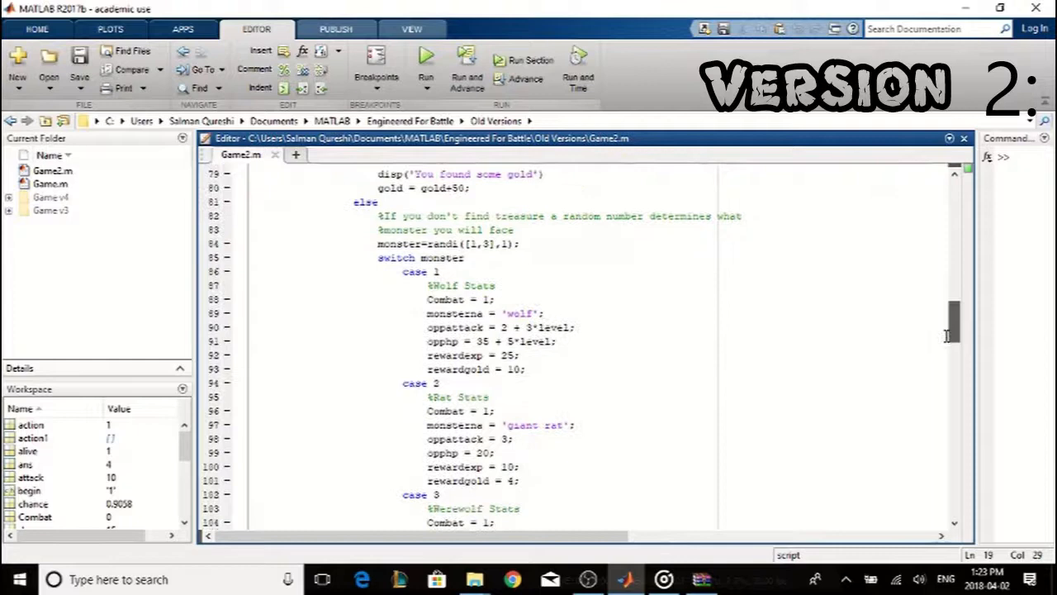
scroll(down, 3)
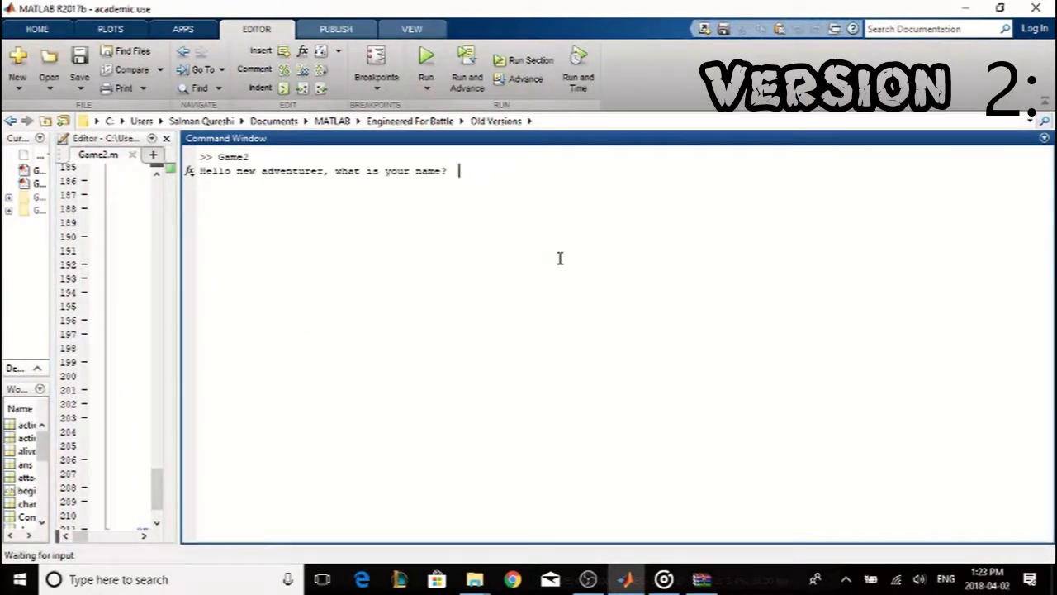
text(Cool G)
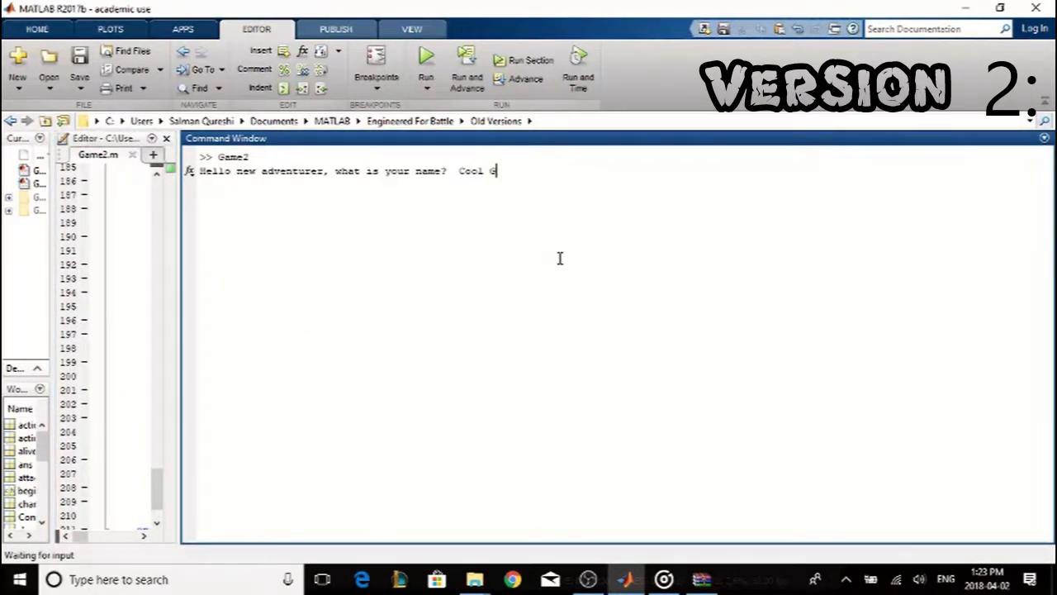
key(enter)
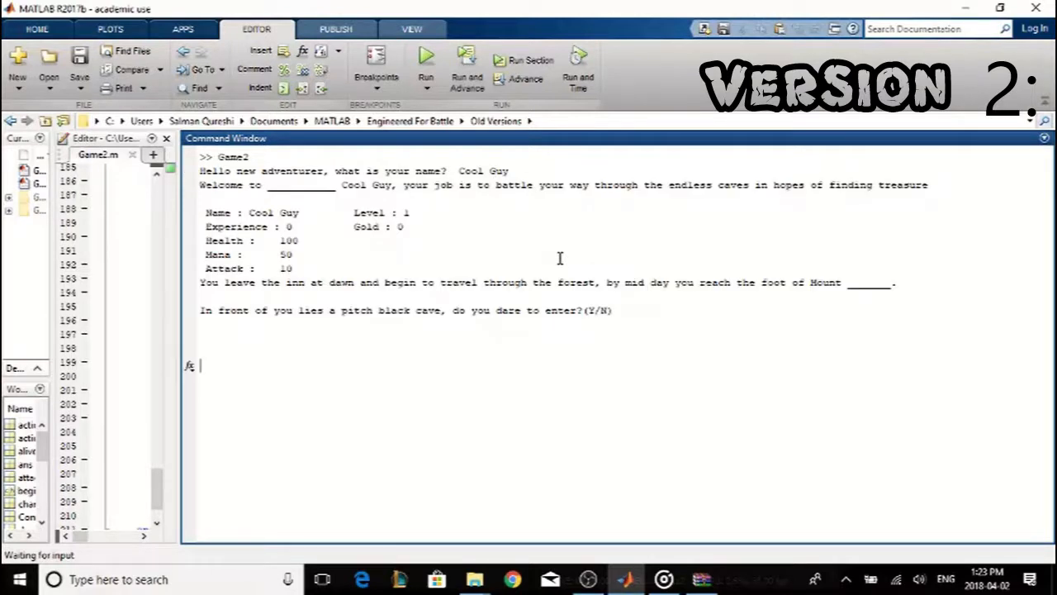
- Answer Y to see stats, enter the cave with 1 and flee the werewolf with 2
text(Y)
text(2)
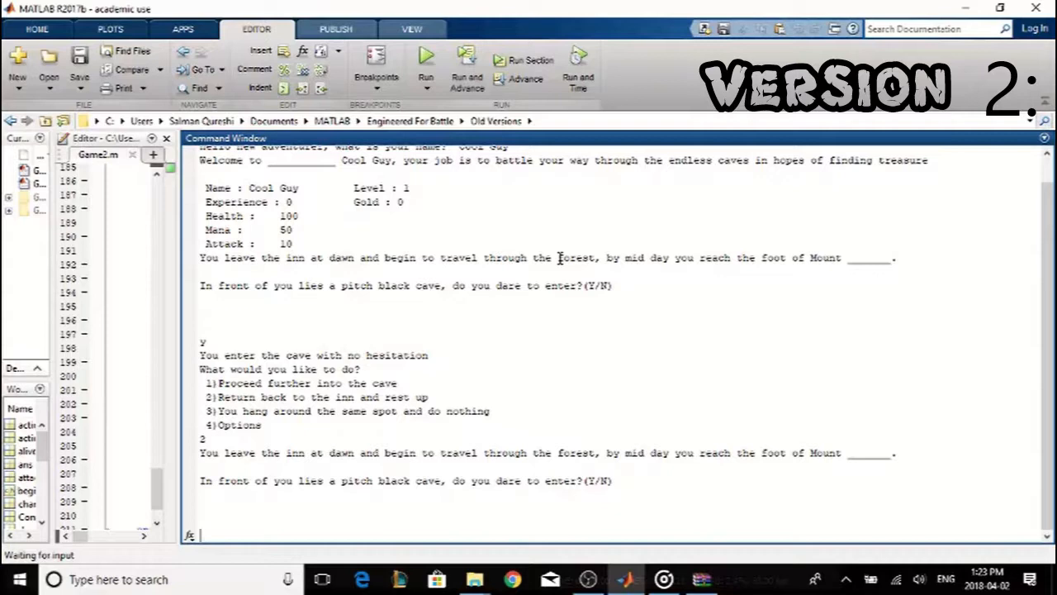
text(y)
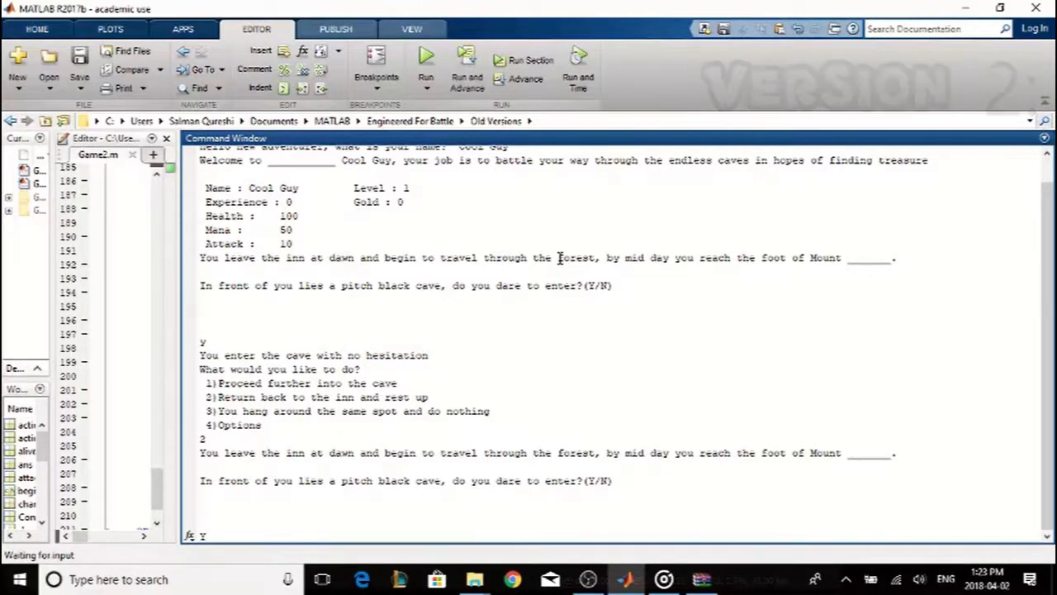
text(1)
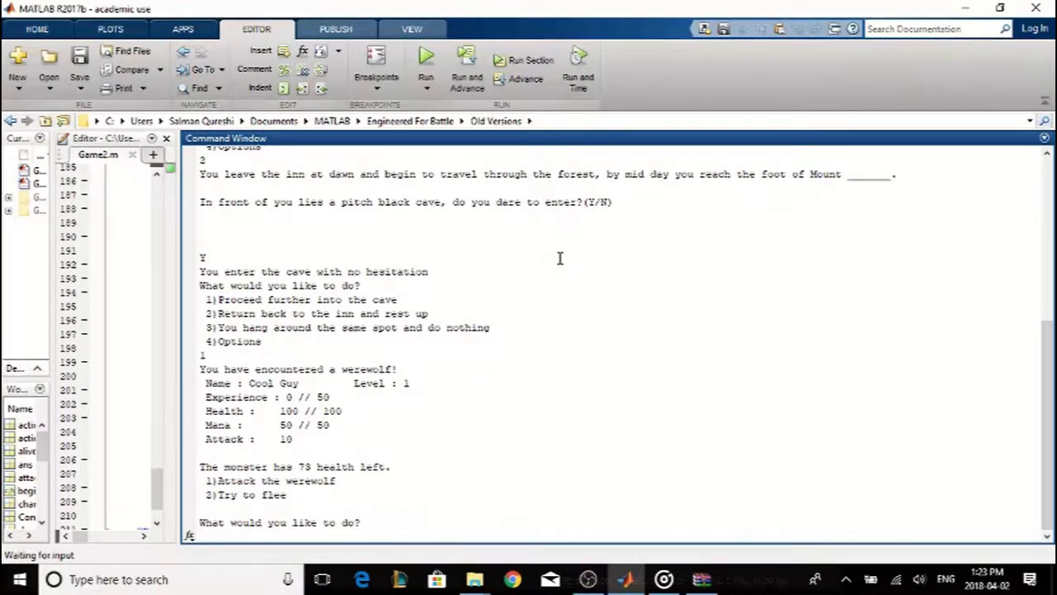
text(2)
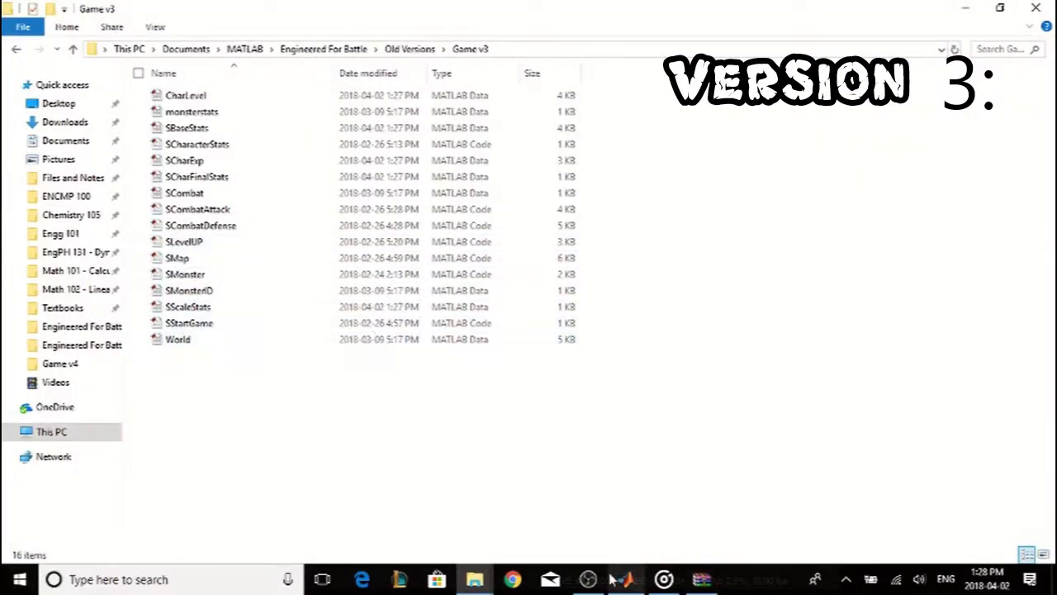
- Skim the version 3 SMonster and SCombatAttack scripts in the editor
click(625, 578)
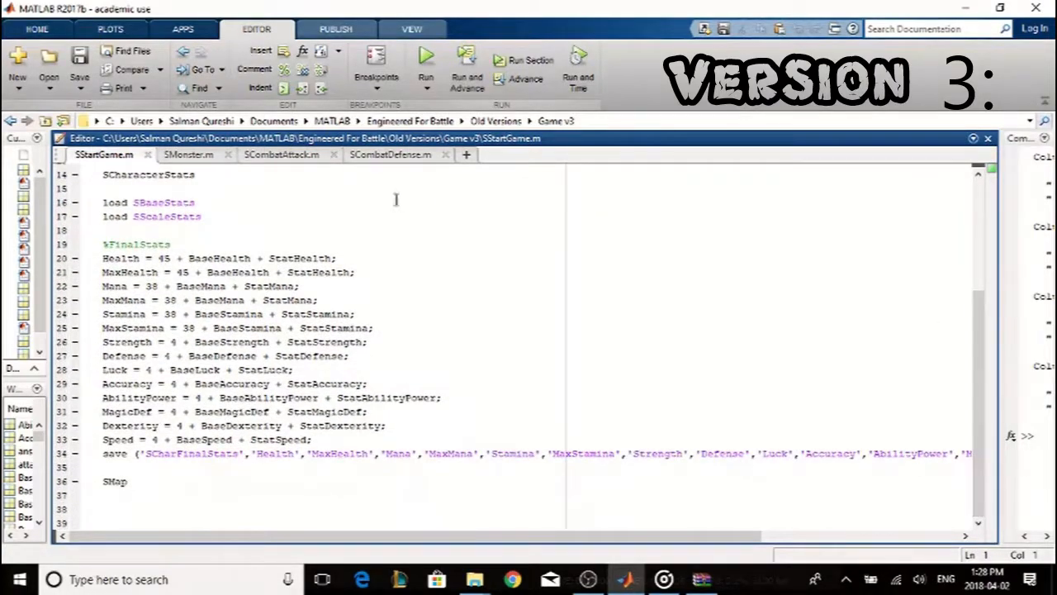
click(188, 156)
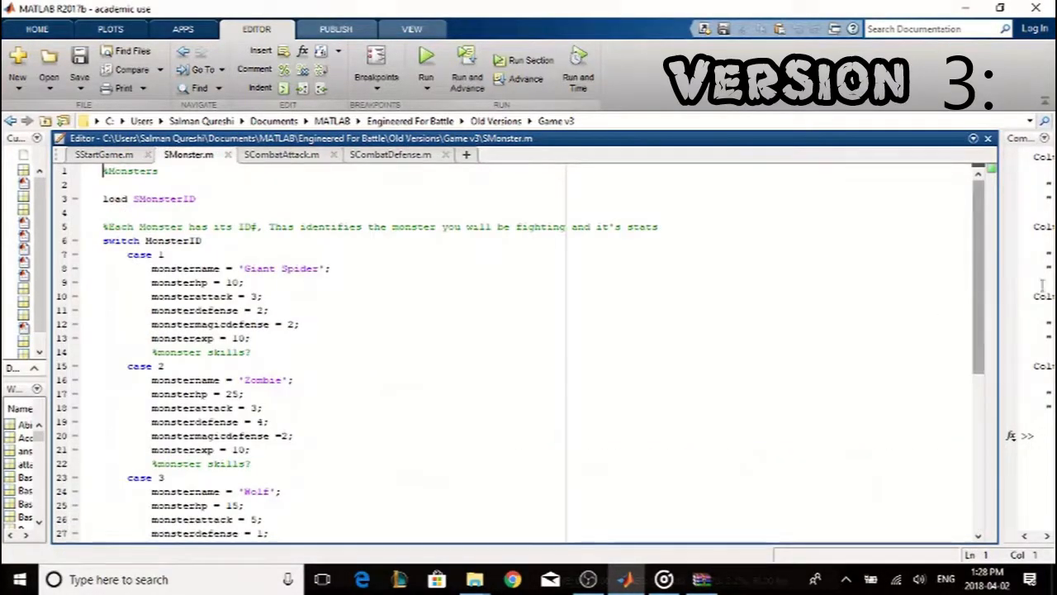
scroll(down, 3)
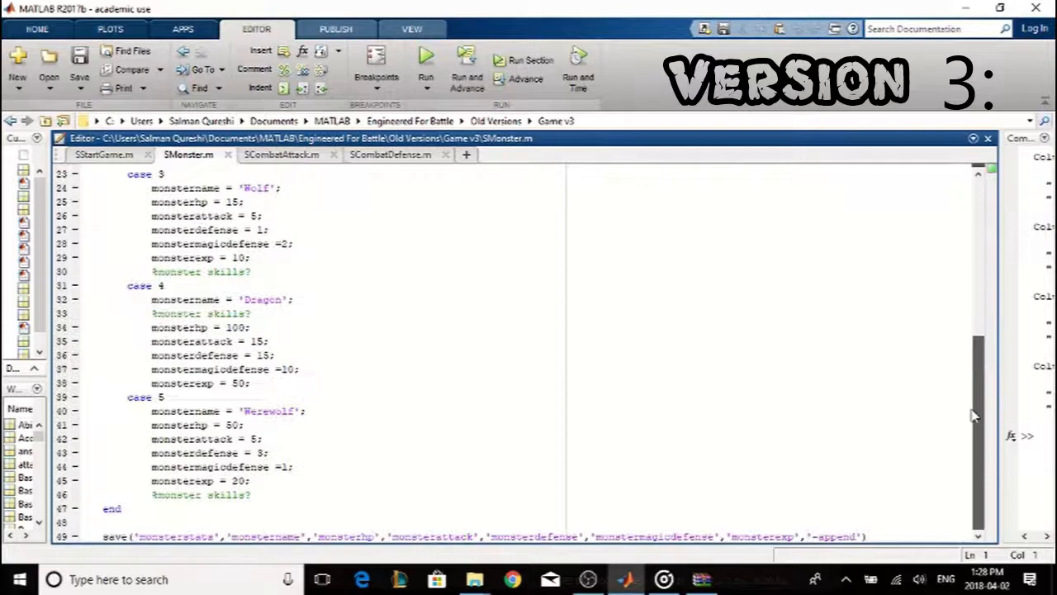
click(280, 155)
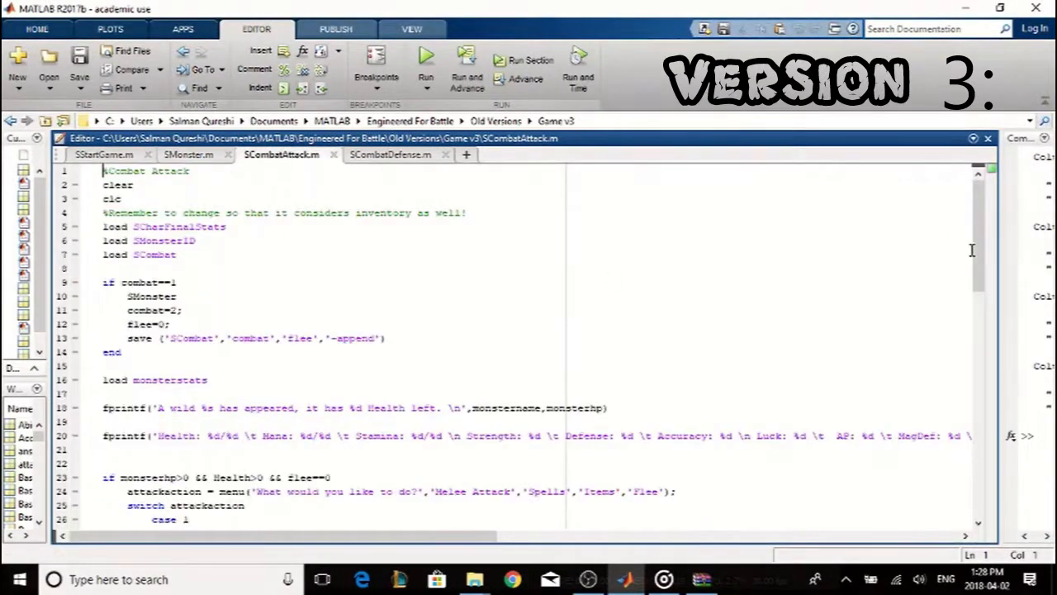
scroll(down, 3)
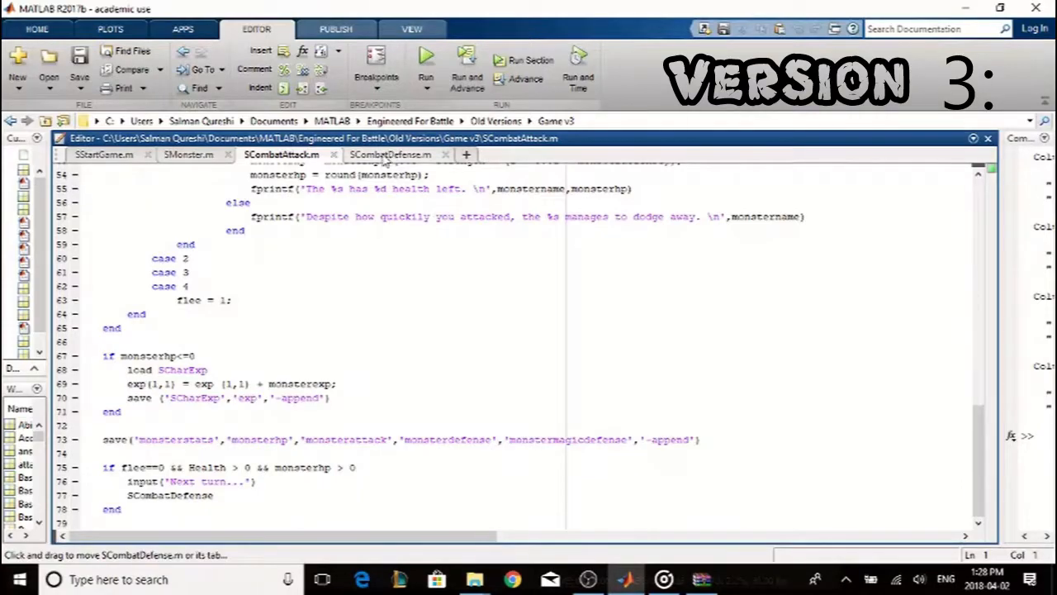
- Skim SCombatDefense and leave the SMap movement code showing
click(390, 155)
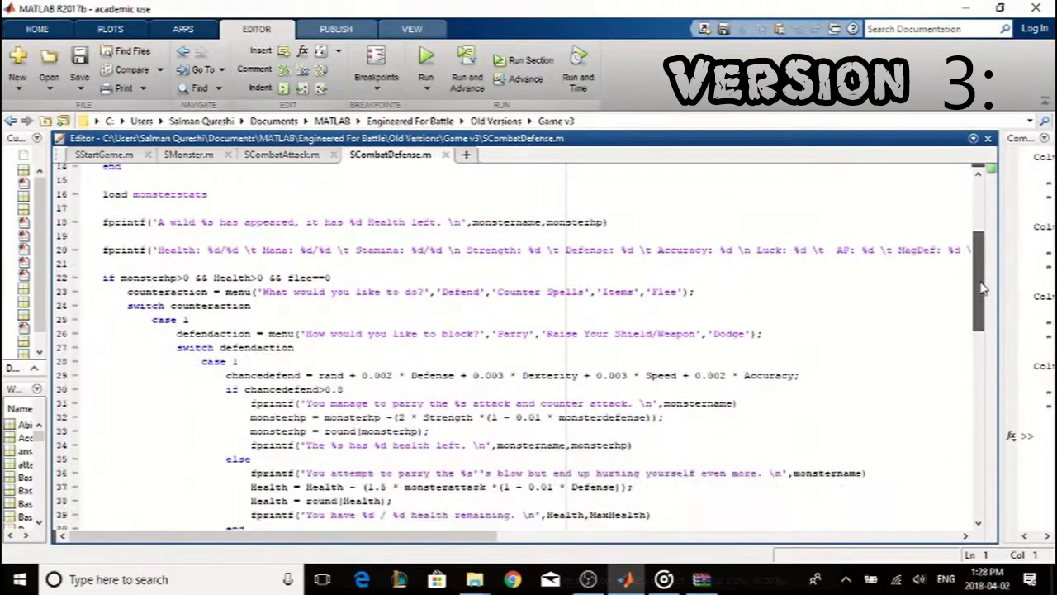
scroll(down, 3)
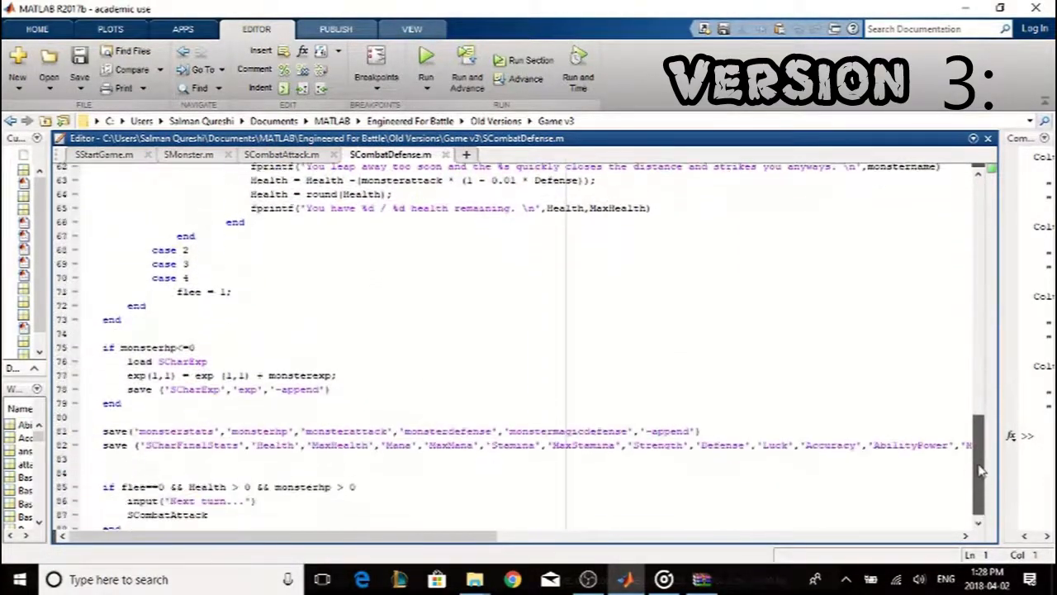
click(477, 155)
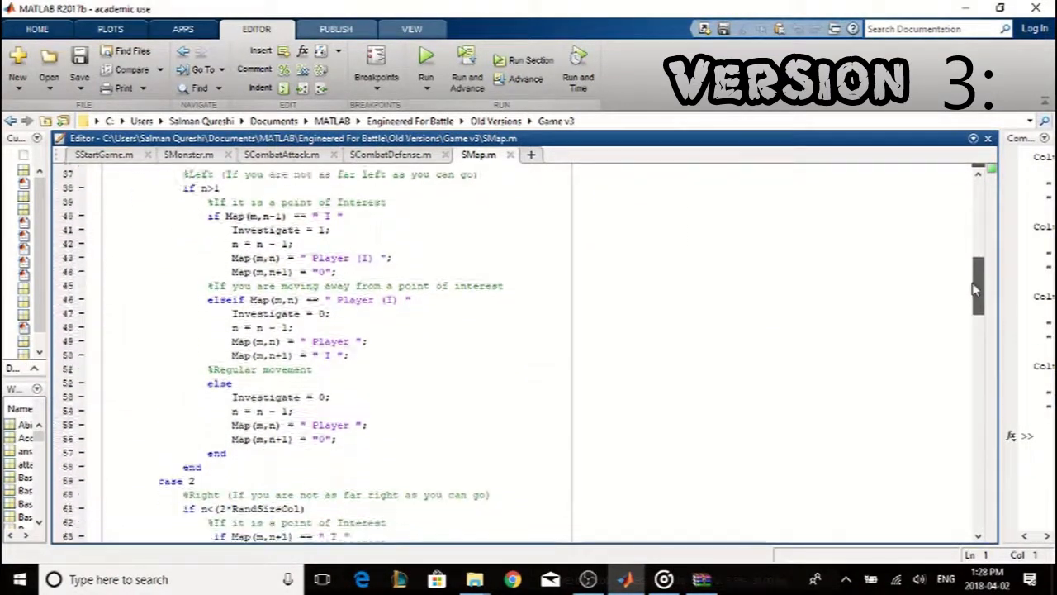
scroll(down, 3)
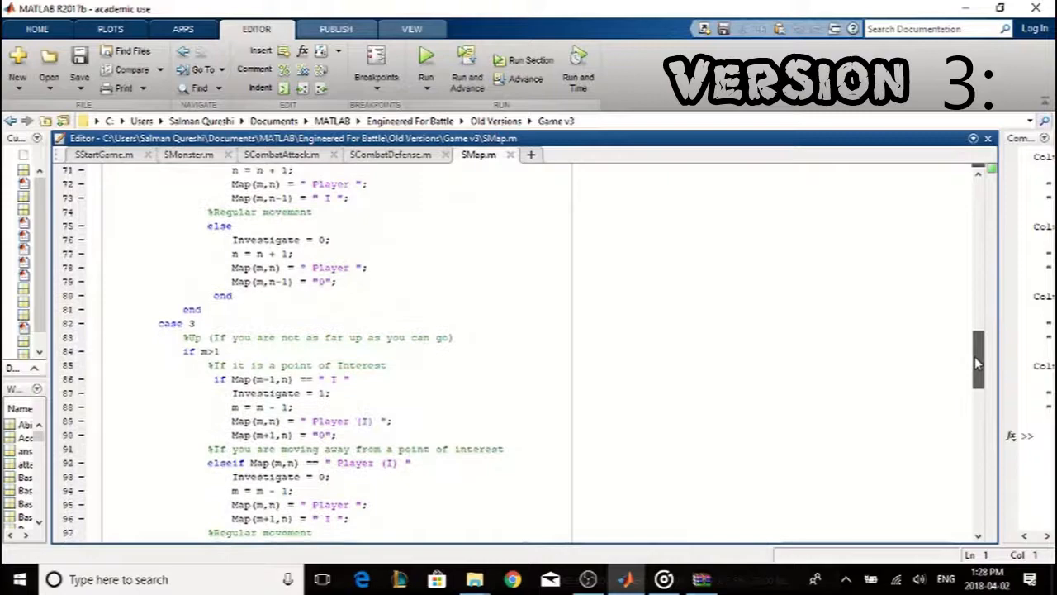
scroll(down, 3)
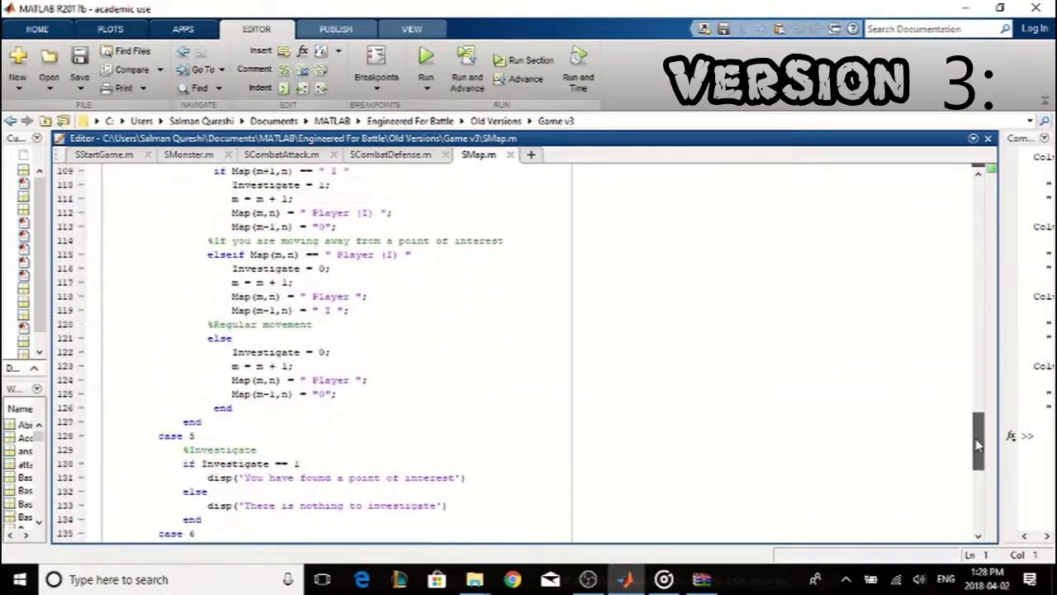
scroll(down, 3)
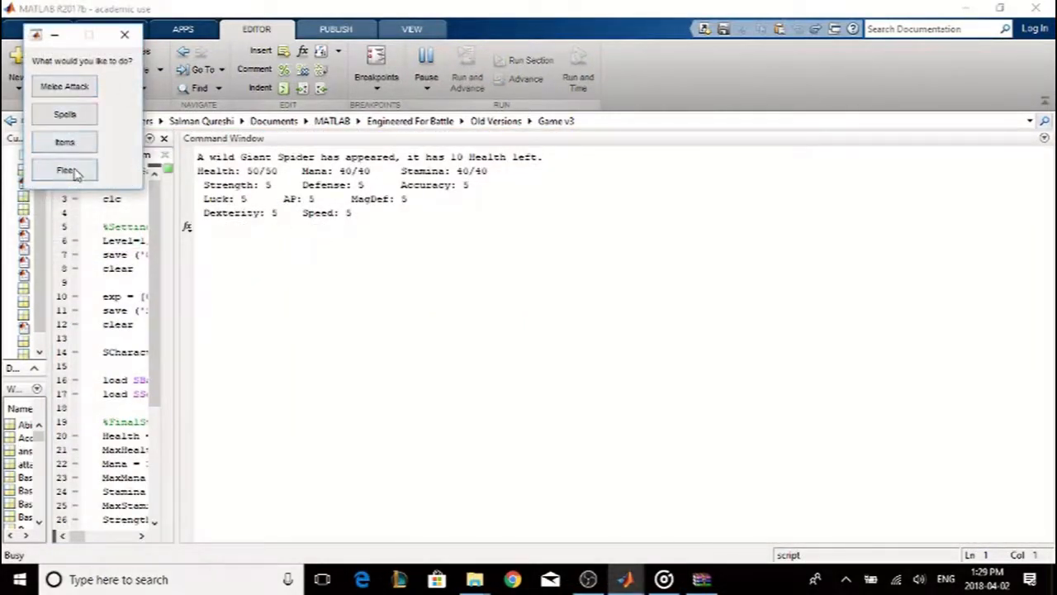
- Flee the Giant Spider, move on the map and melee-attack the Dragon, then browse the Game v4 folder
click(64, 168)
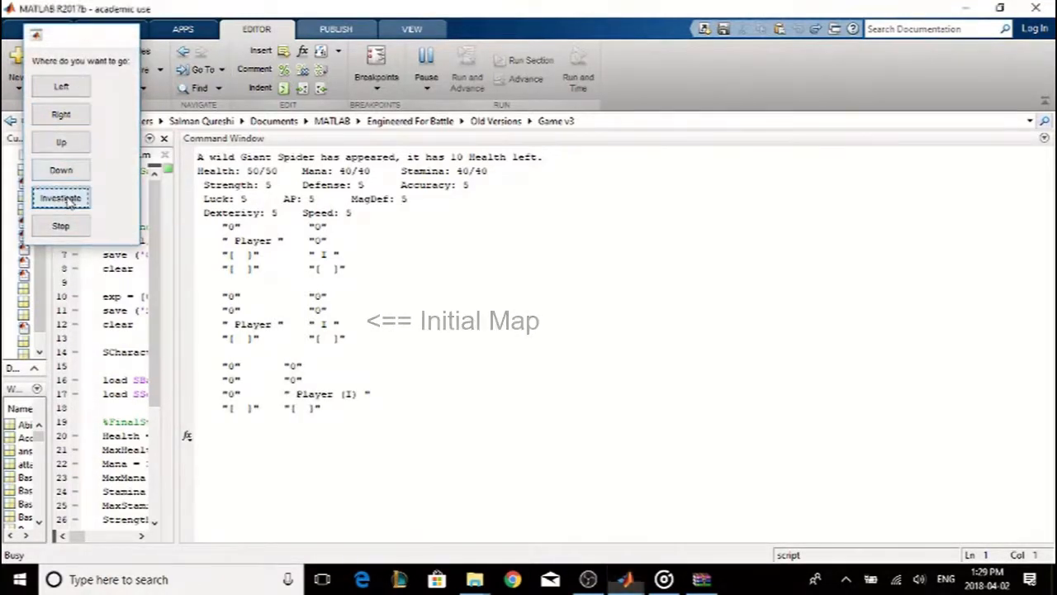
click(60, 199)
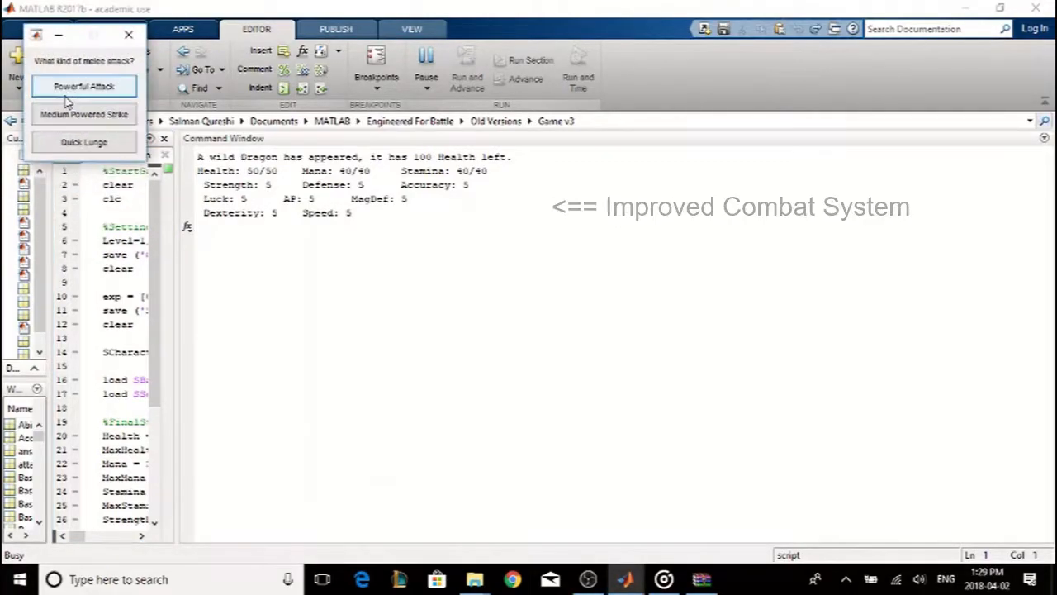
click(83, 85)
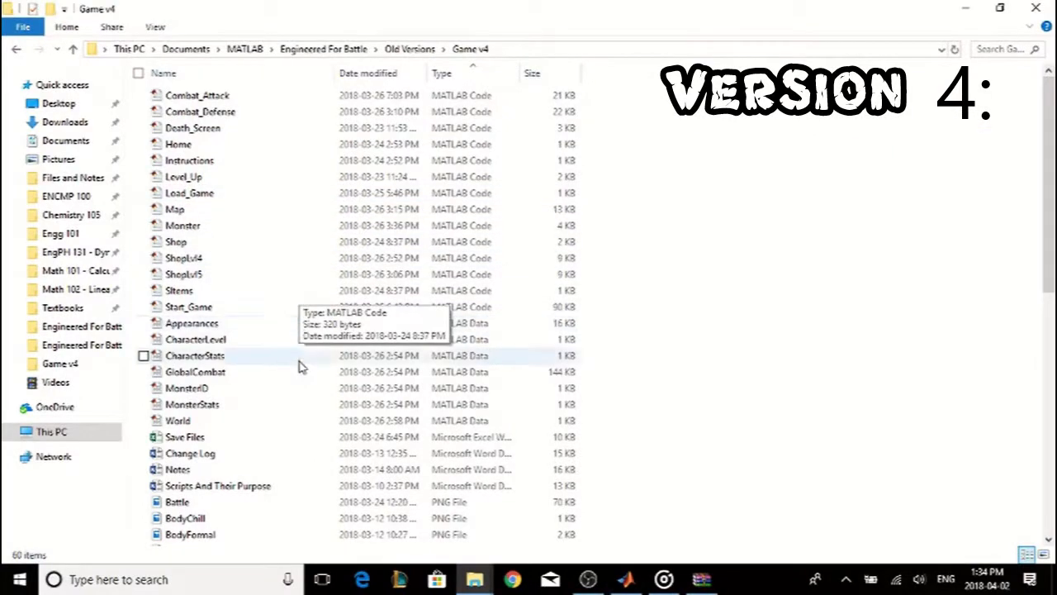
scroll(down, 3)
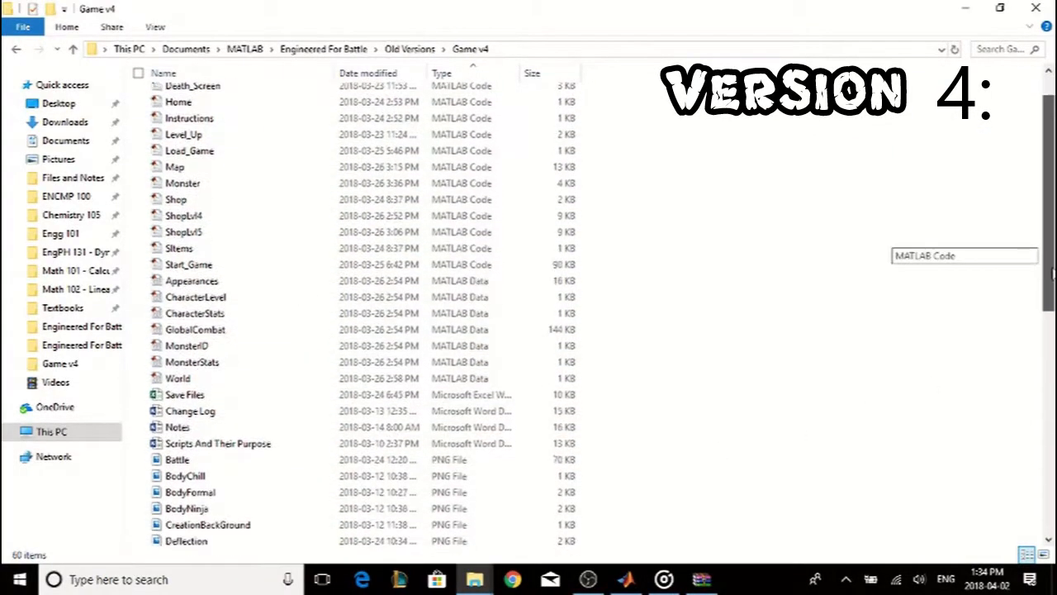
scroll(down, 3)
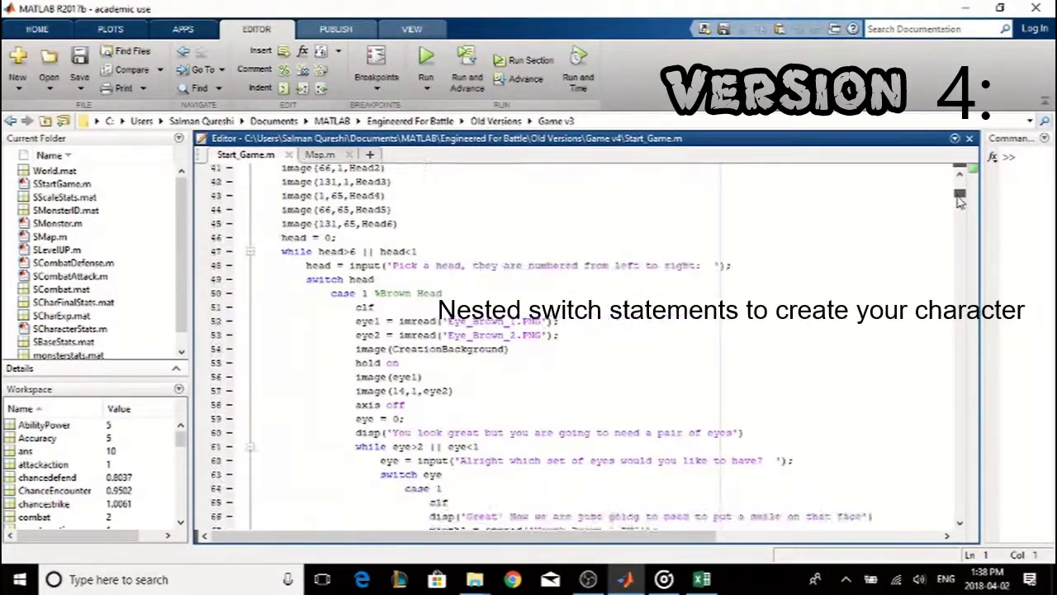
scroll(down, 3)
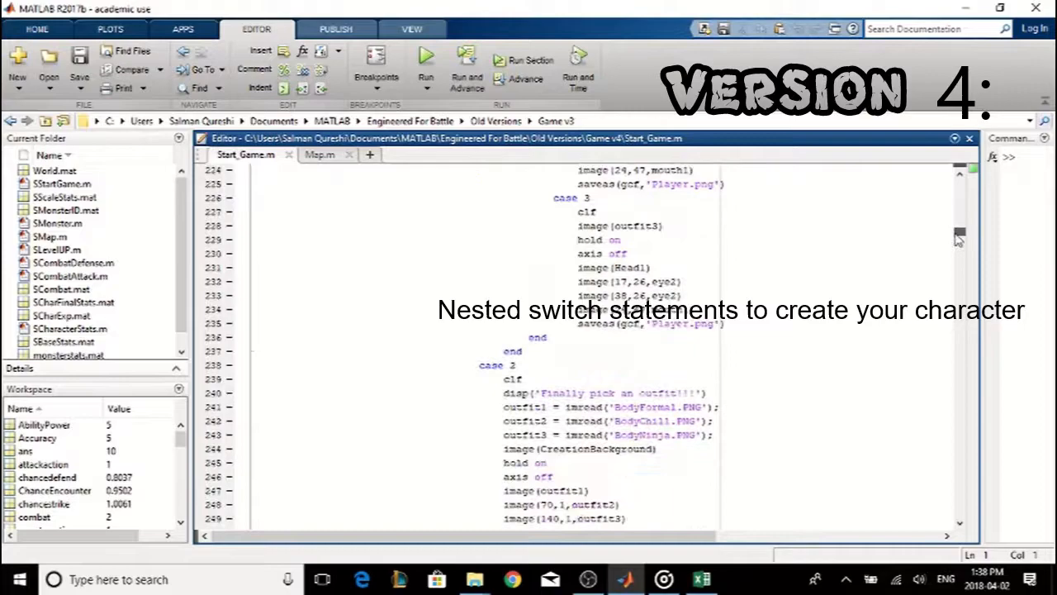
scroll(down, 3)
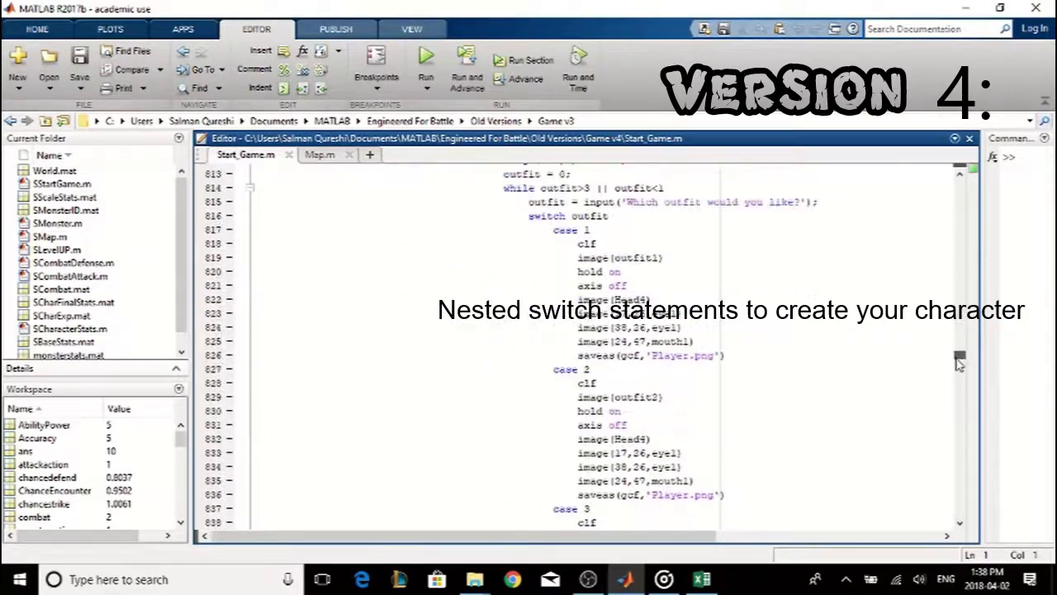
scroll(down, 3)
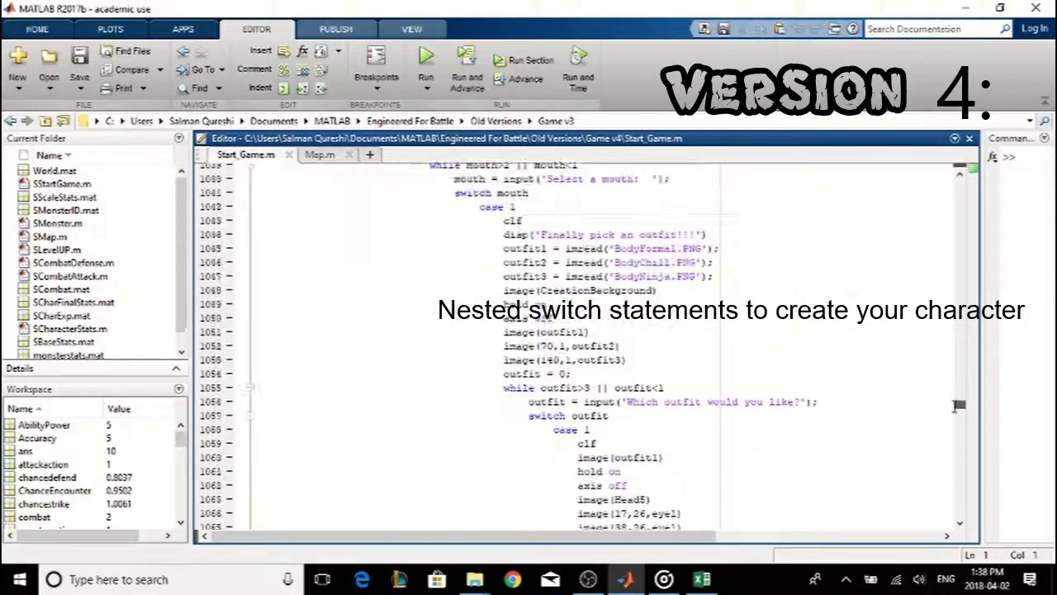
scroll(down, 3)
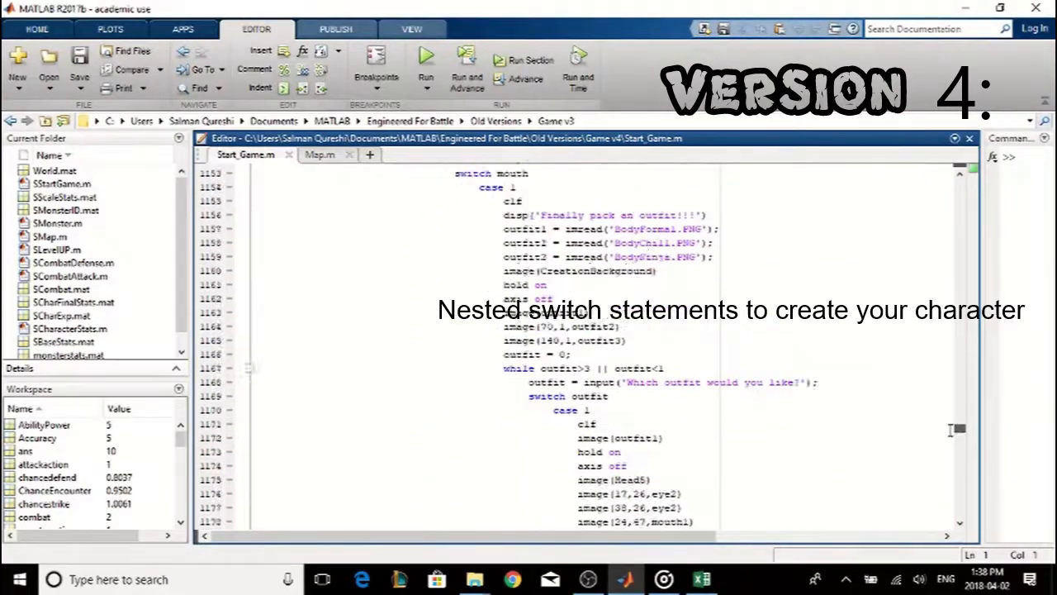
scroll(down, 3)
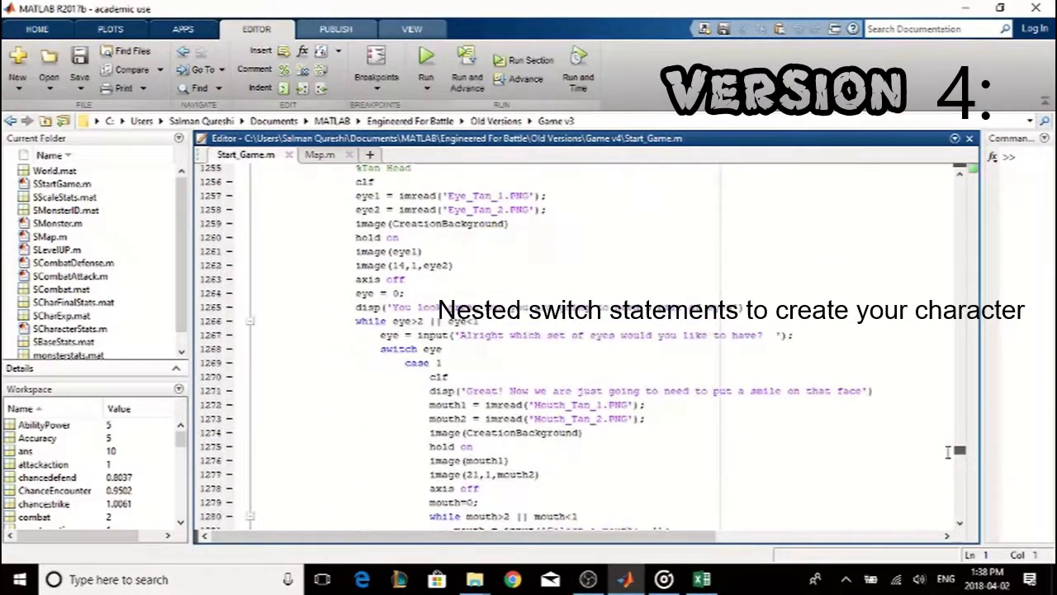
scroll(down, 3)
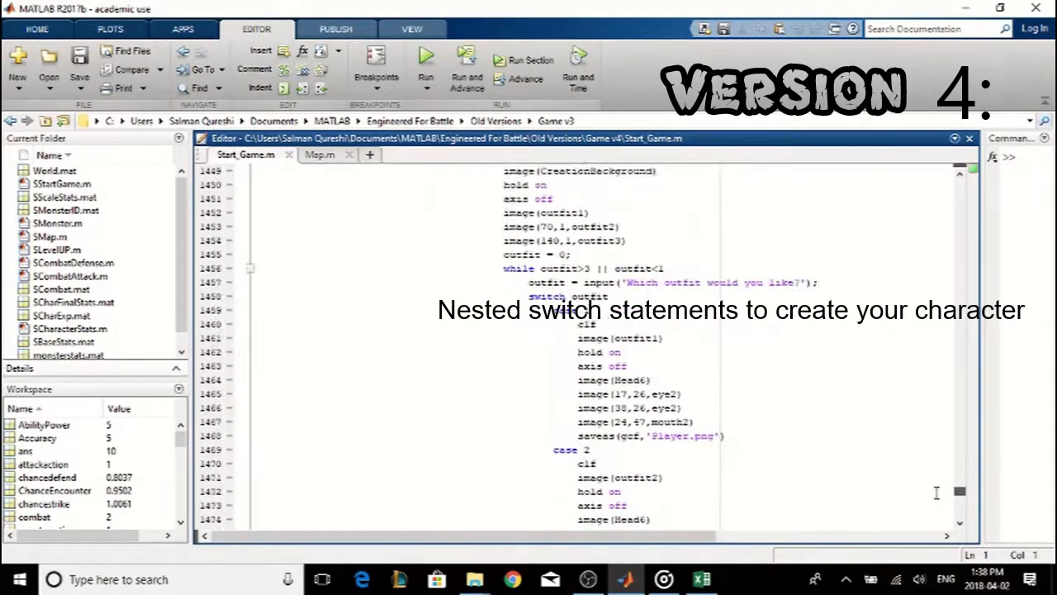
scroll(down, 3)
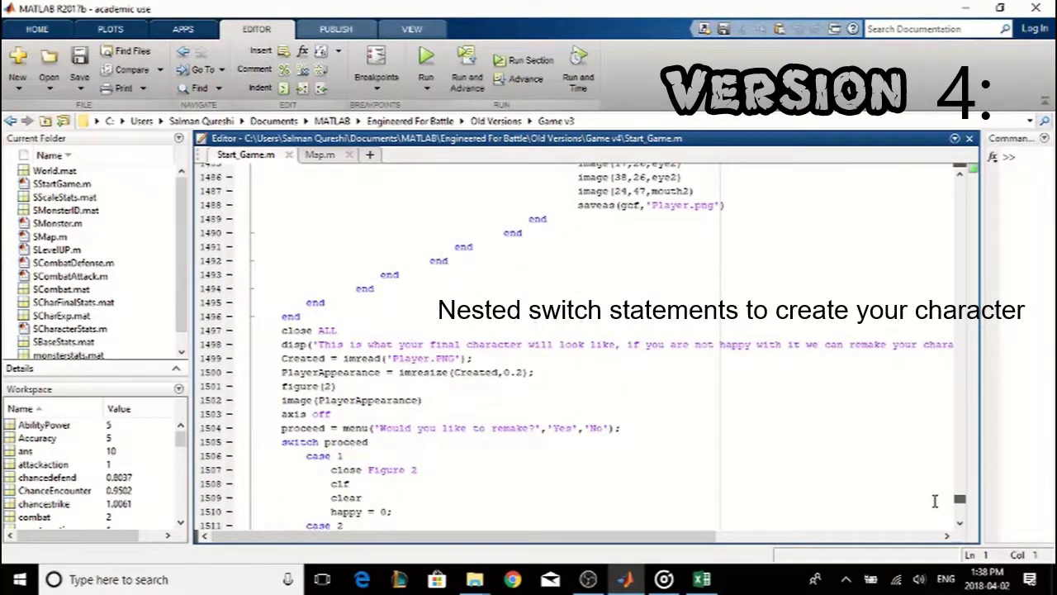
scroll(down, 3)
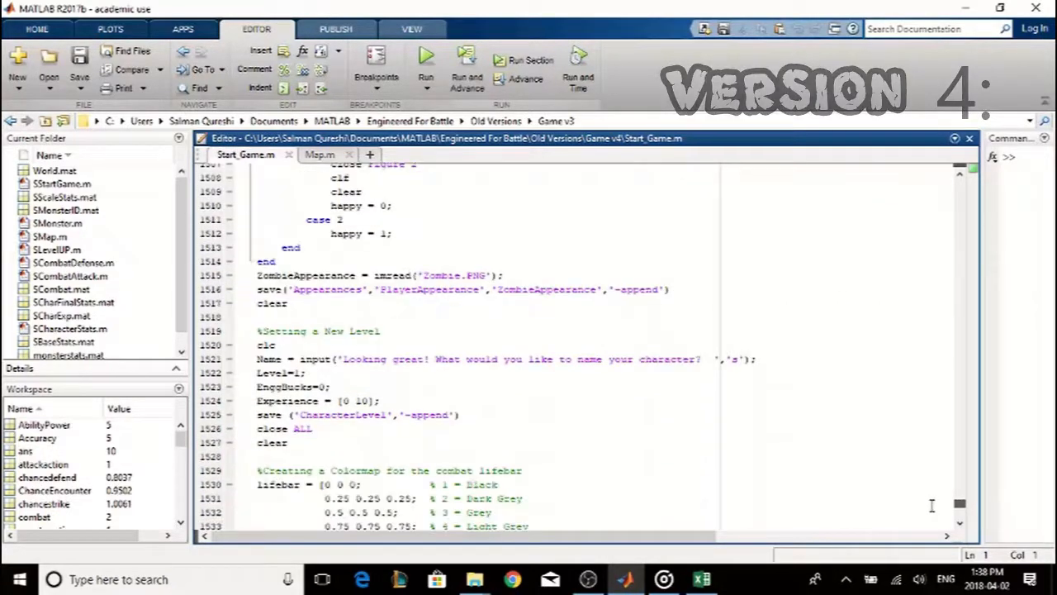
scroll(down, 3)
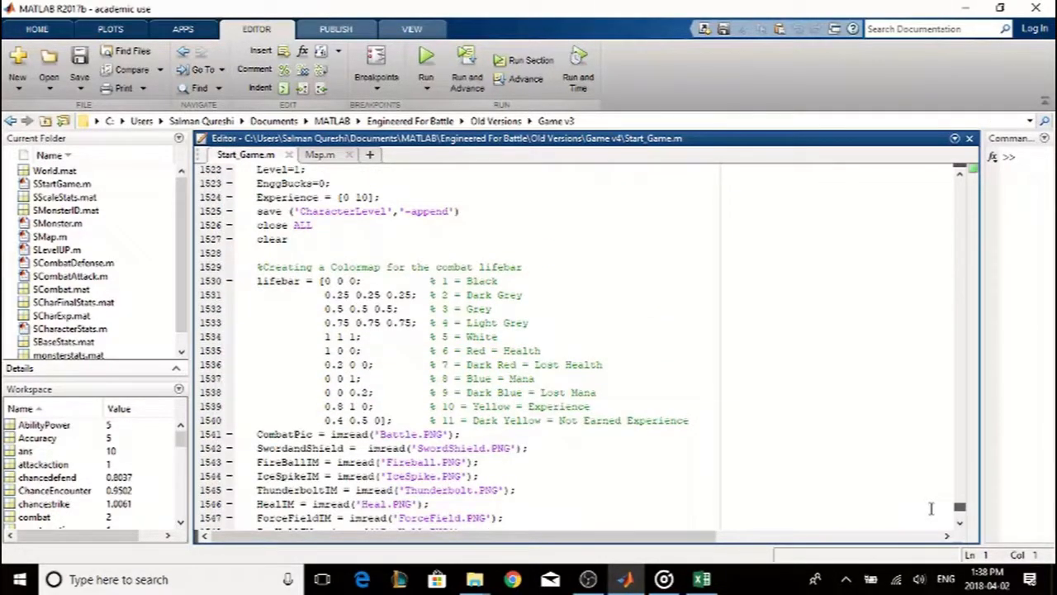
scroll(down, 3)
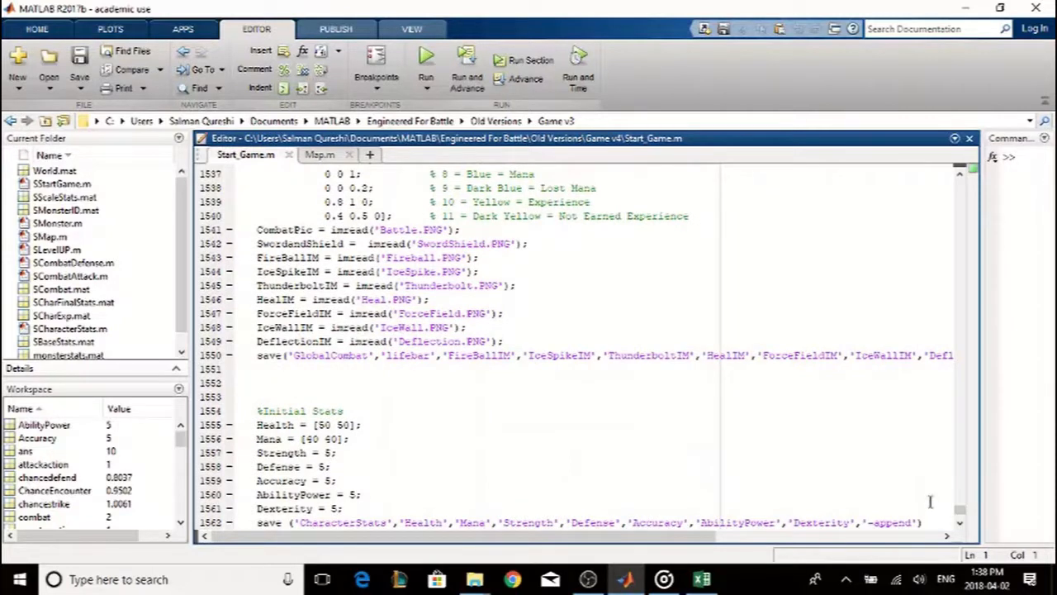
scroll(down, 3)
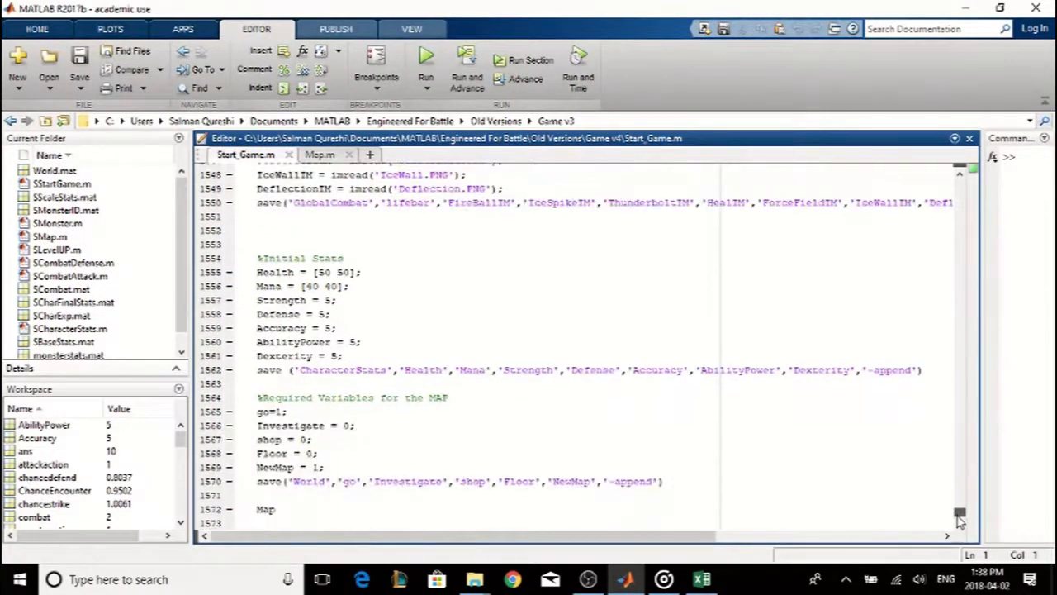
click(738, 579)
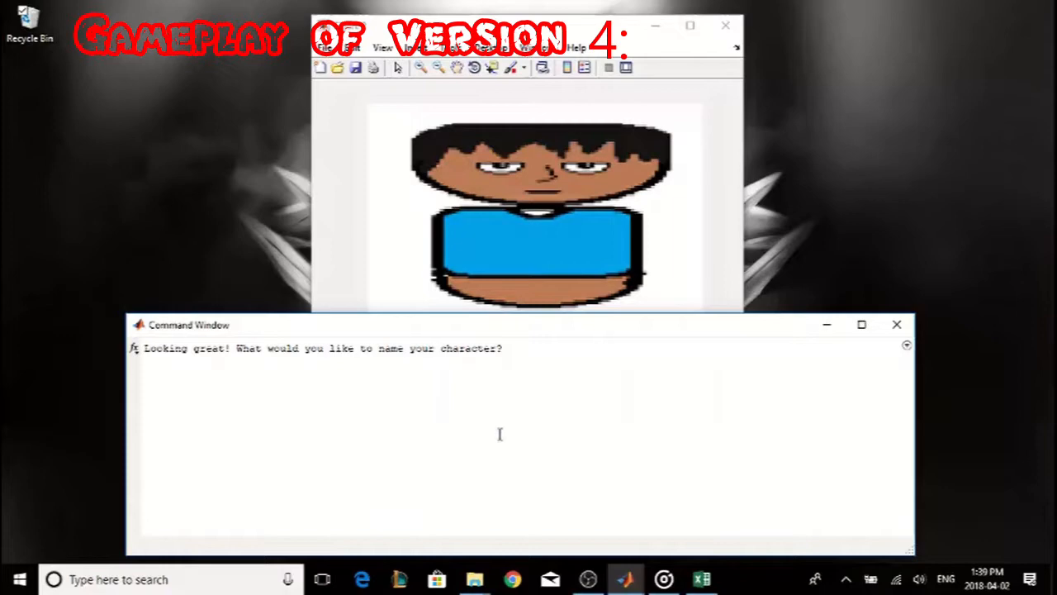
- Name the version 4 character Cool Guy
text(Cool)
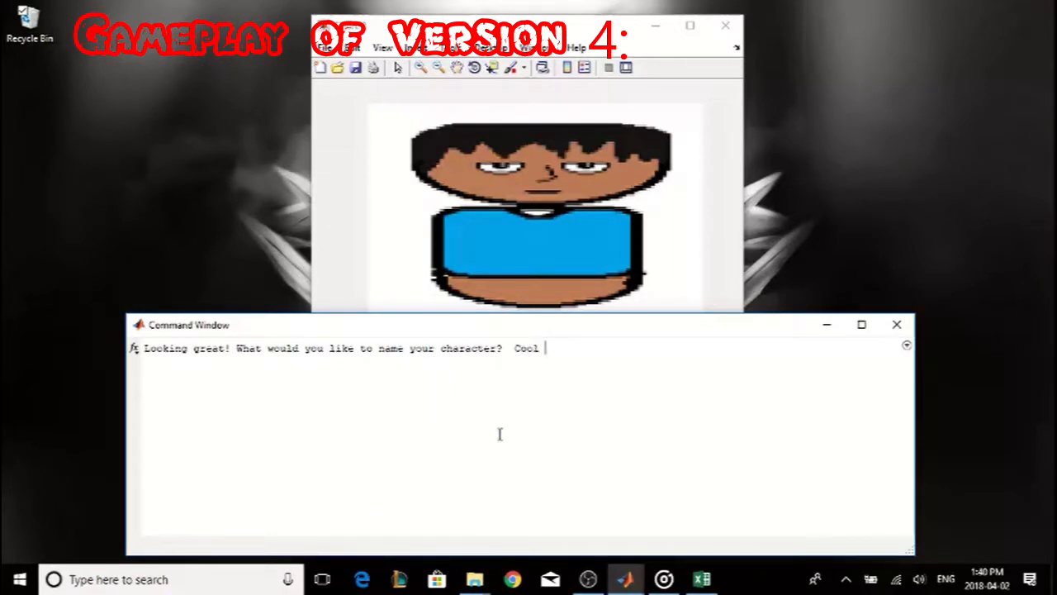
text(Guy)
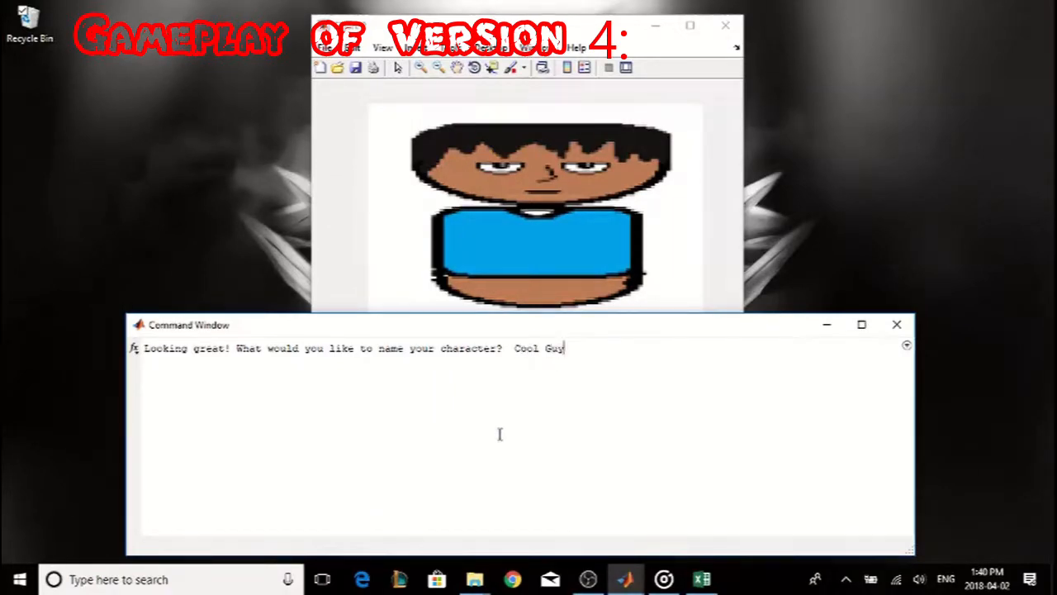
key(enter)
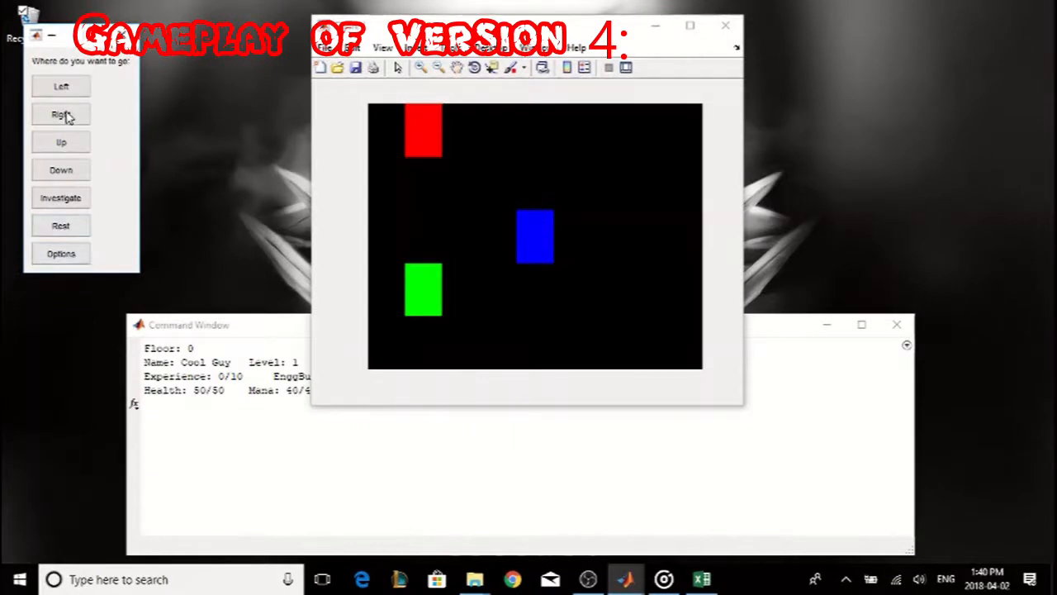
- Walk the red player right, right, down and down across the new map
click(60, 114)
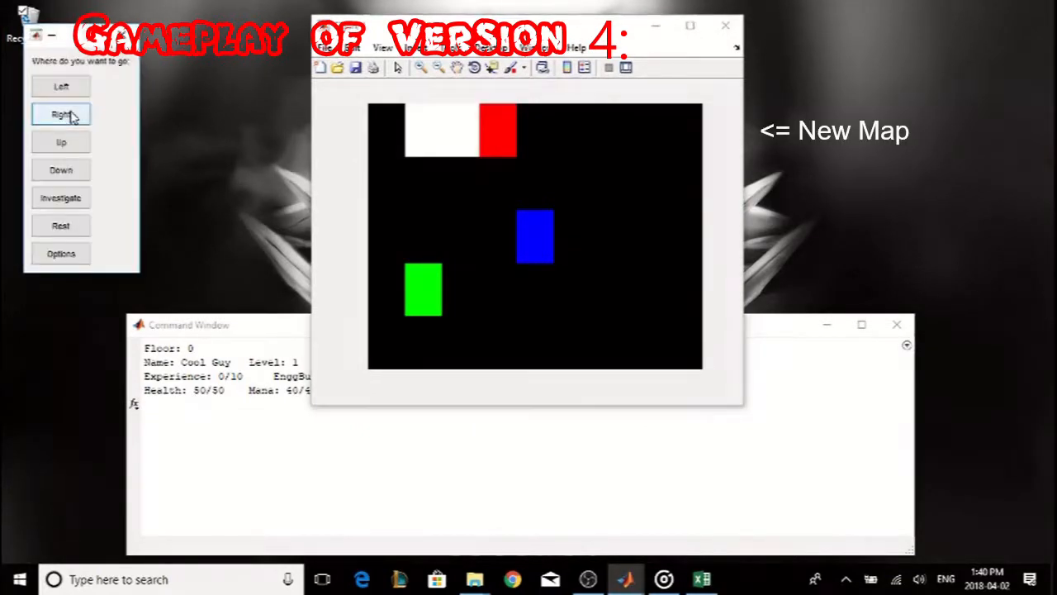
click(61, 114)
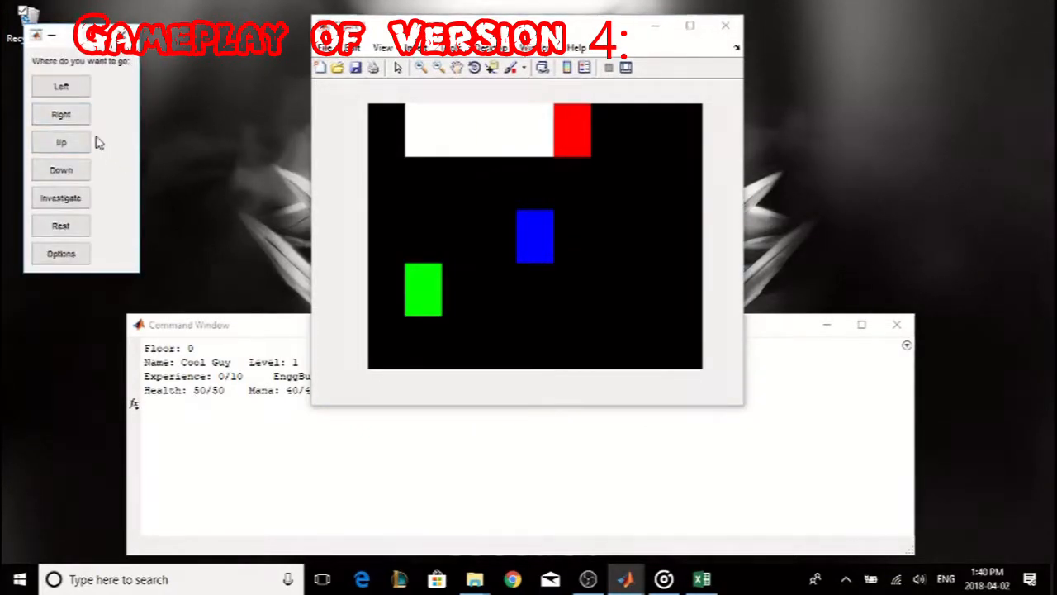
click(61, 169)
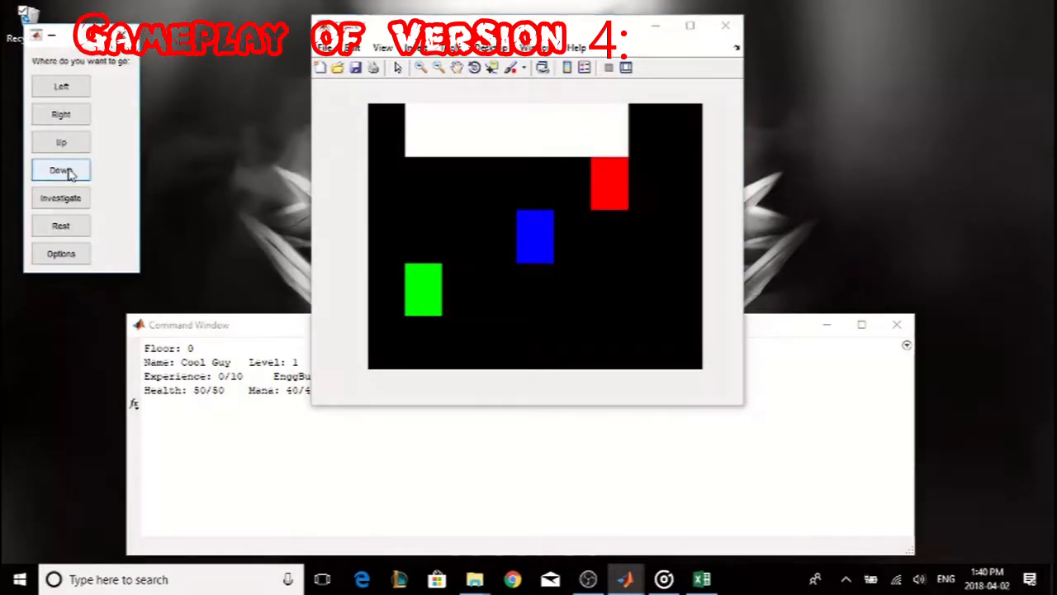
click(59, 168)
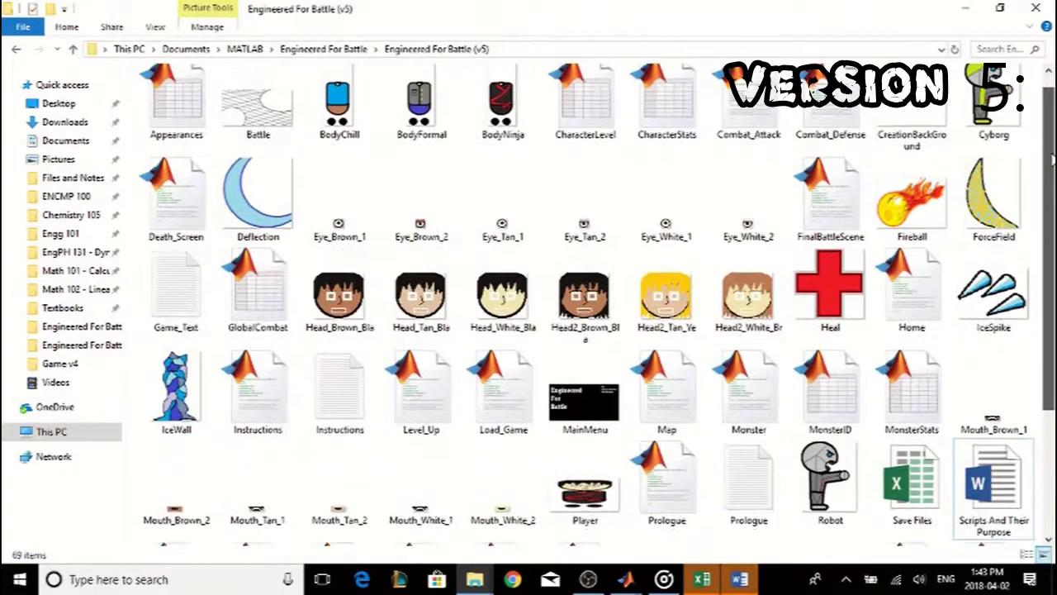
- Scroll through the version 5 folder's scripts and images
scroll(down, 3)
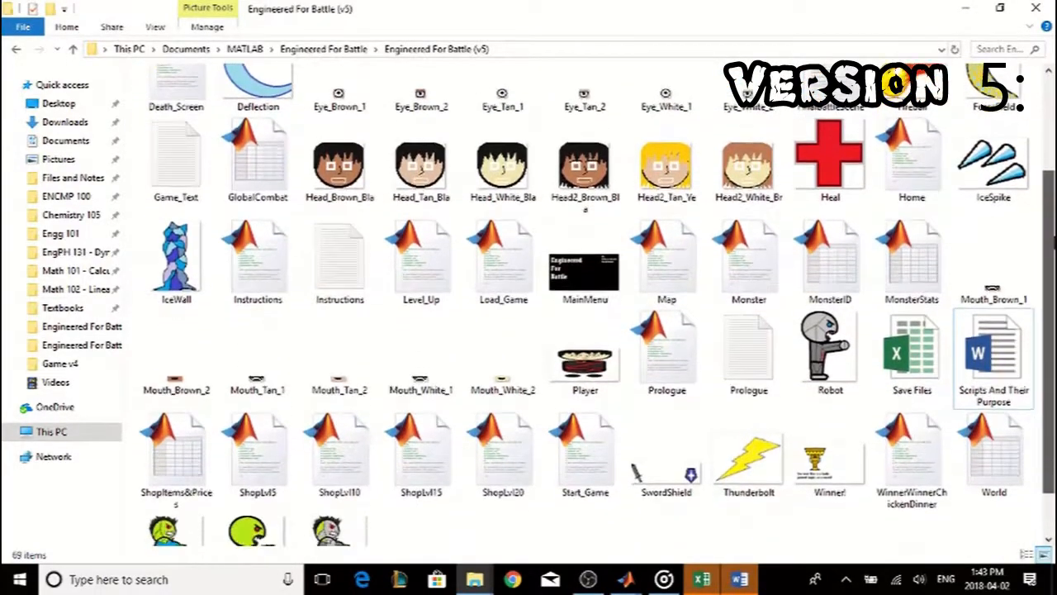
scroll(down, 3)
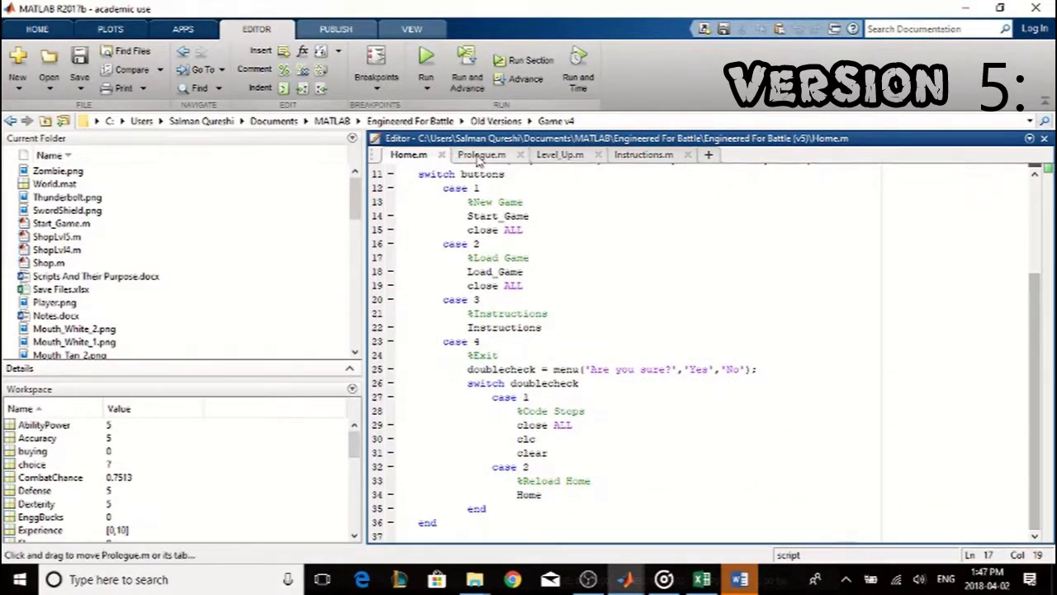
- Review the Prologue, Level_Up, Instructions and Monster scripts, noting 'New monster'
click(483, 155)
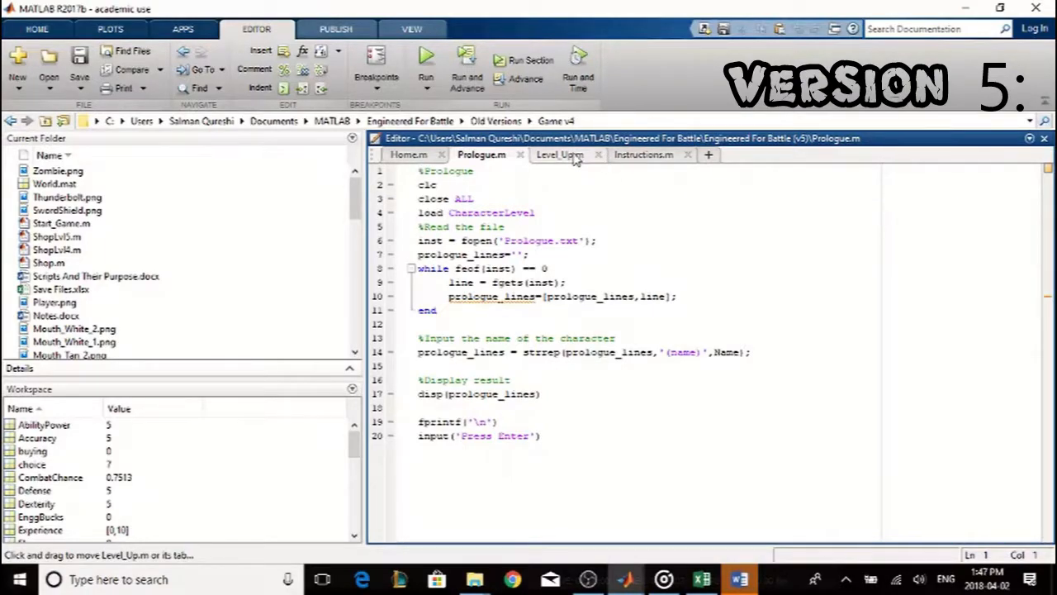
click(560, 155)
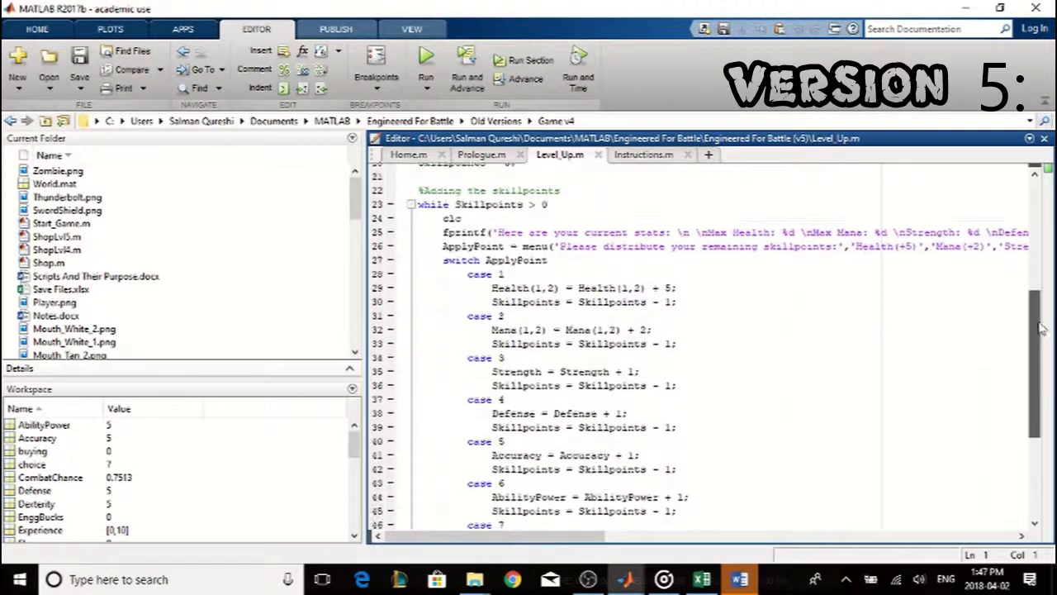
scroll(down, 3)
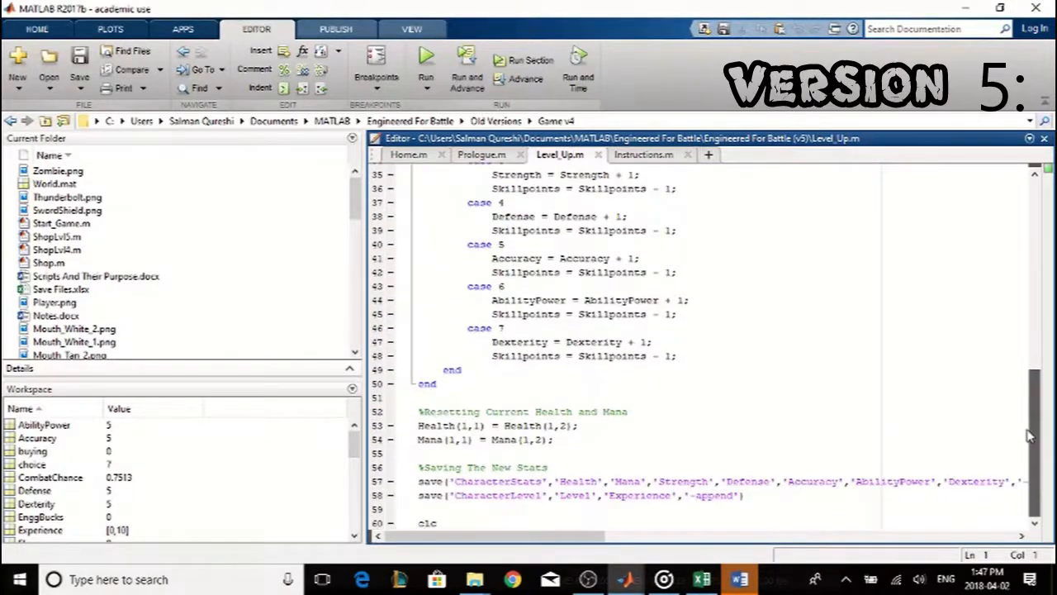
click(645, 155)
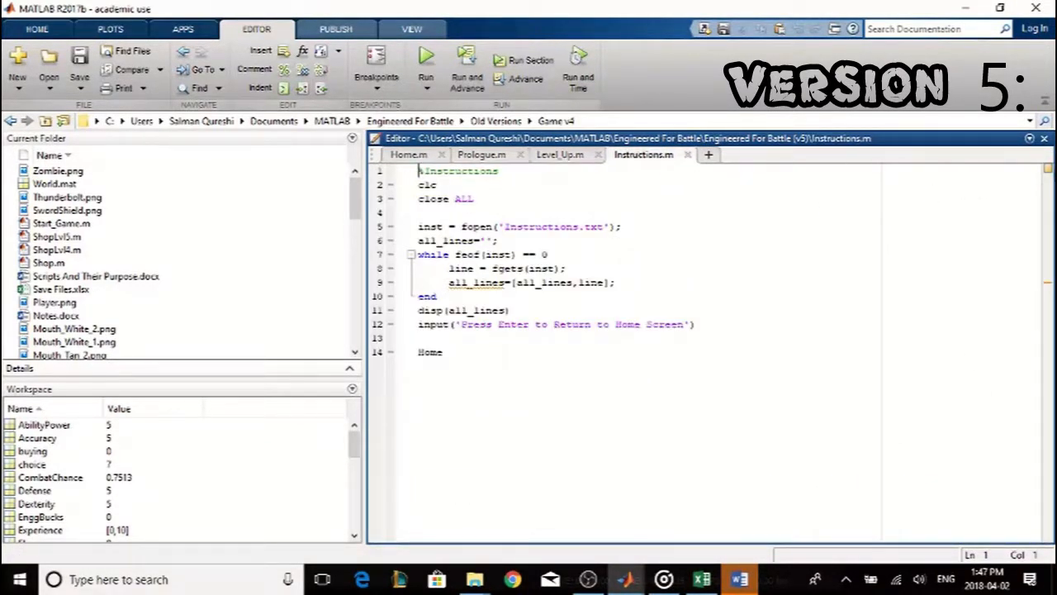
click(727, 155)
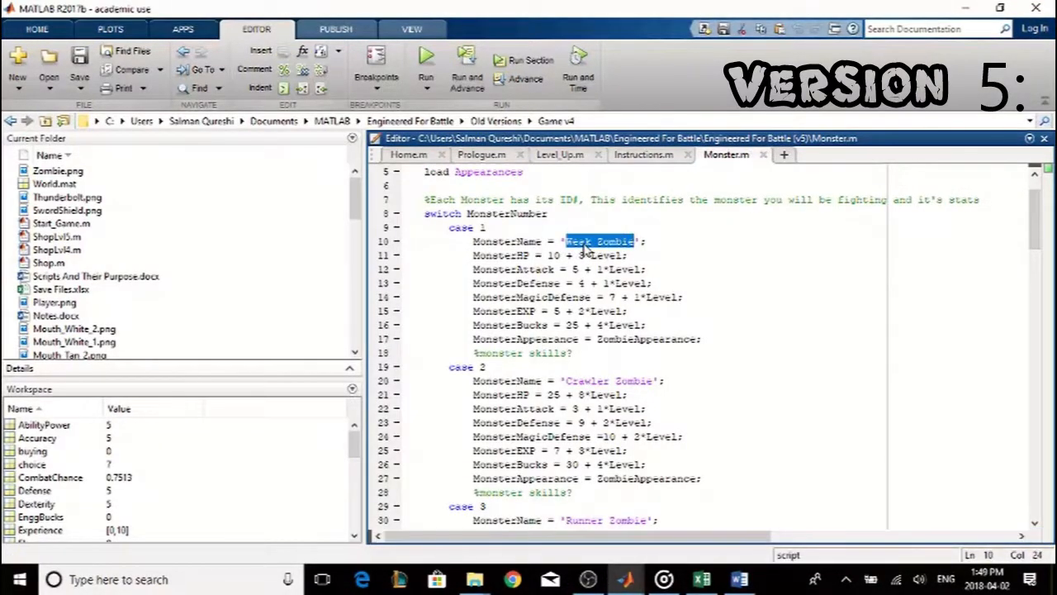
text(New monster)
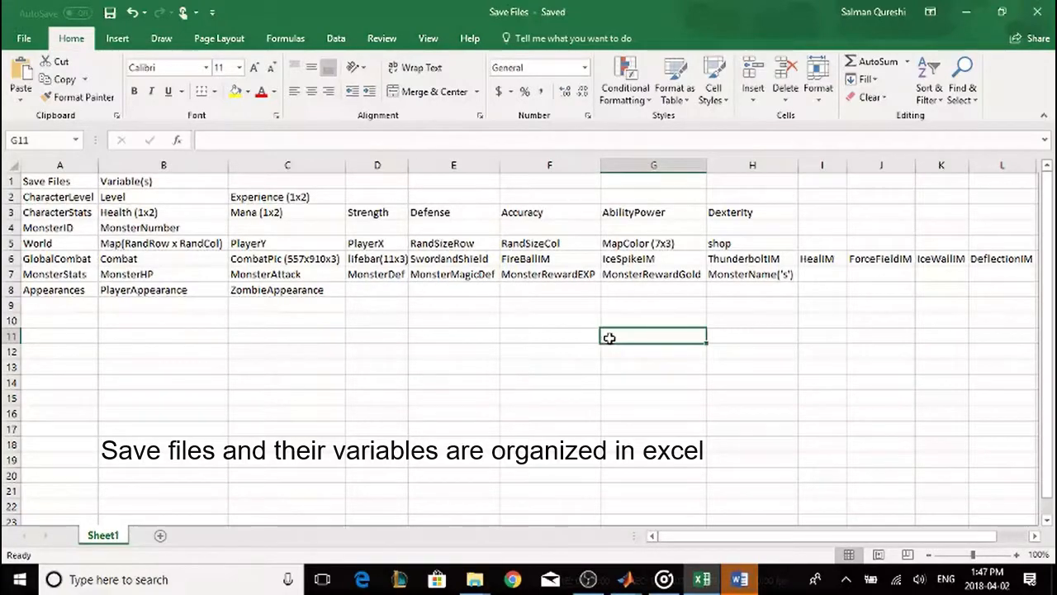
- Check the scripts-purpose document, return to the running game and pick head 1
click(737, 578)
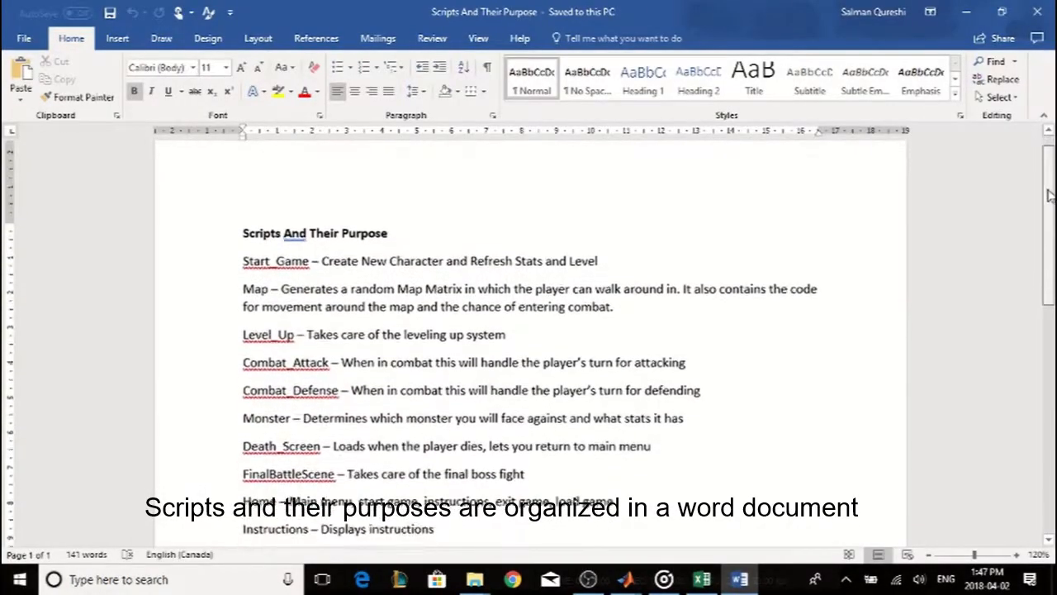
scroll(down, 3)
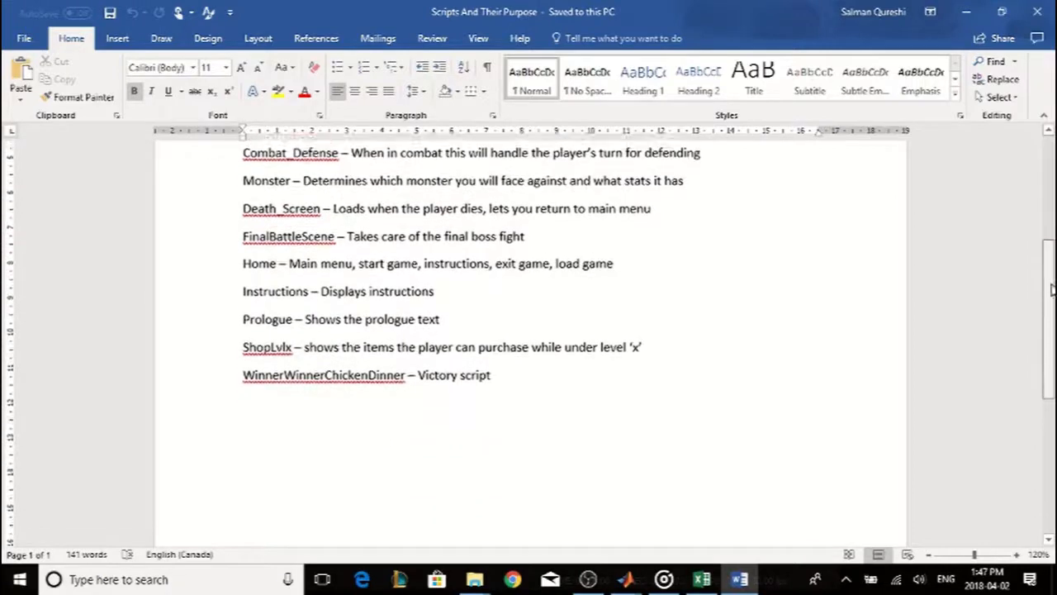
click(625, 578)
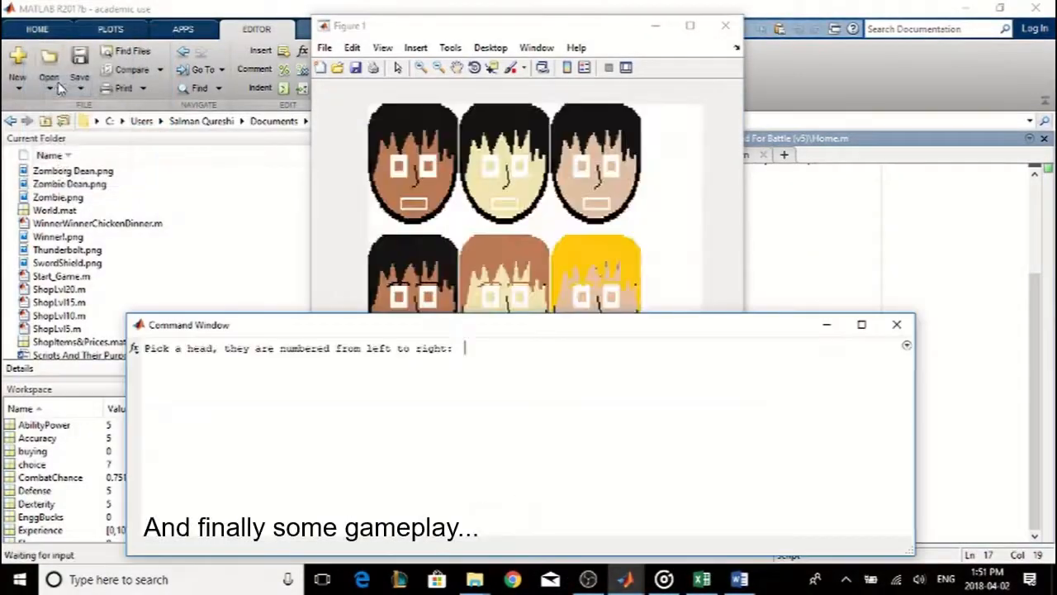
text(1)
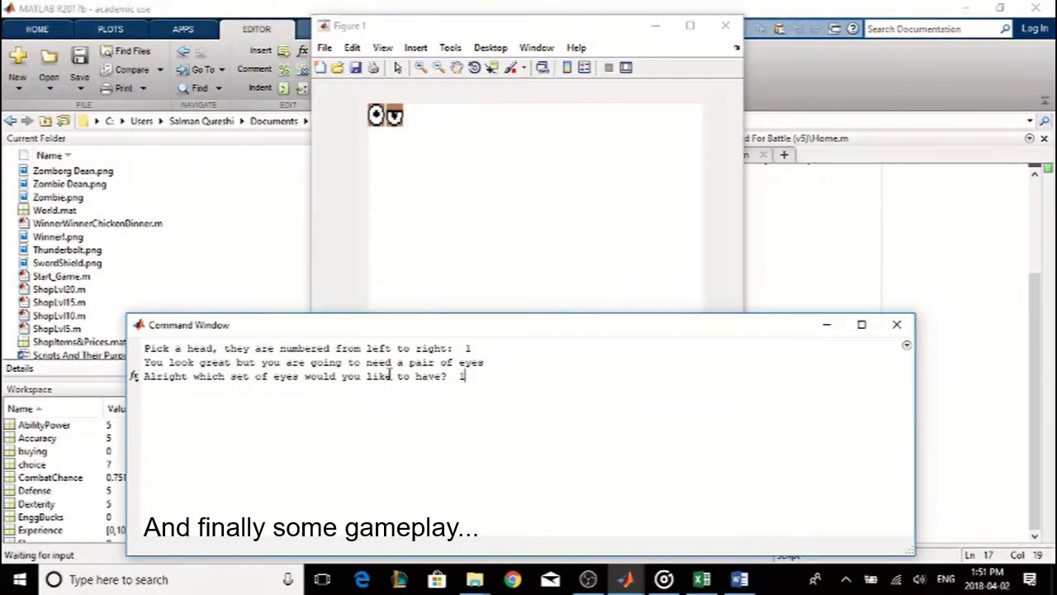